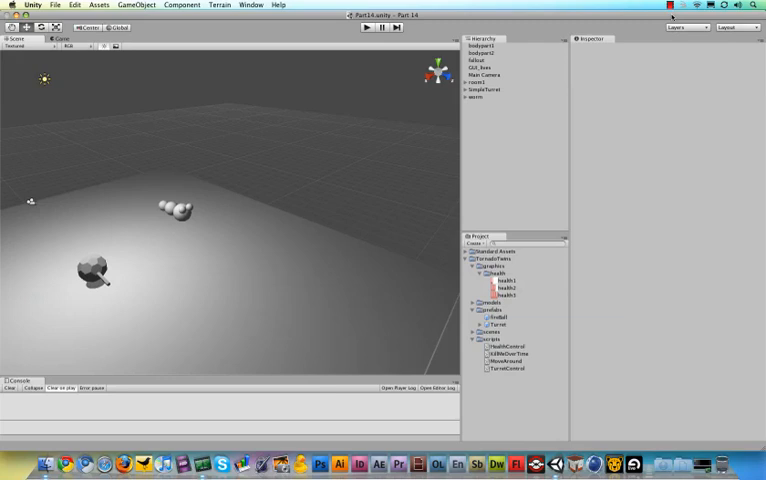
{"action": "mouse_move", "coordinate": [170, 258]}
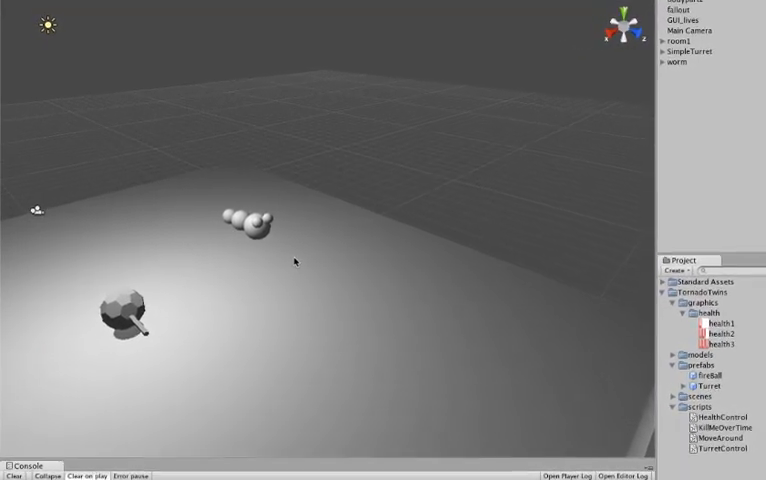
- Open the worm's controller script from the Project panel in Unitron
{"action": "left_click", "coordinate": [682, 60]}
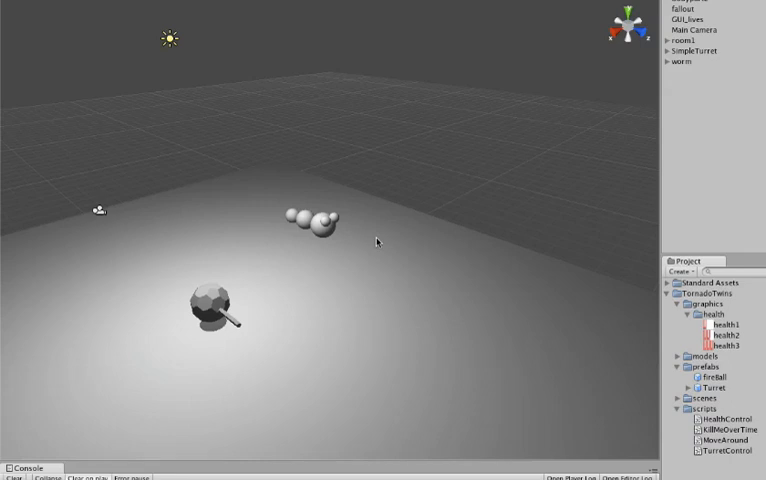
{"action": "mouse_move", "coordinate": [424, 124]}
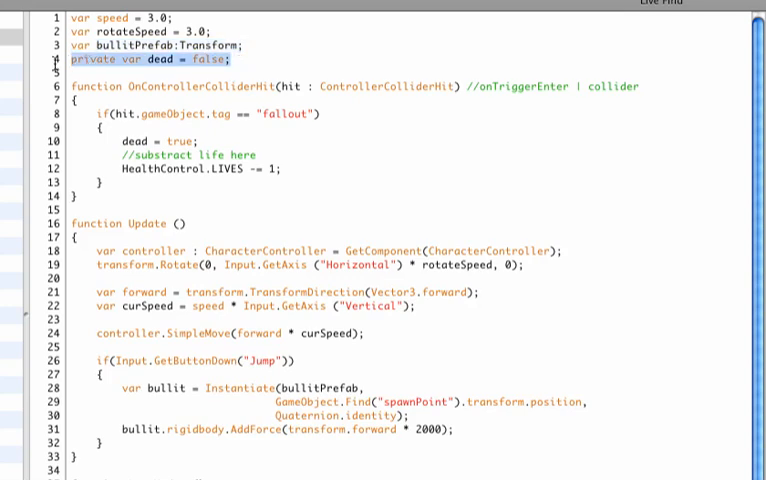
- Add //Moving around and //Dying comment headers above the matching variable declarations
{"action": "left_click", "coordinate": [232, 60]}
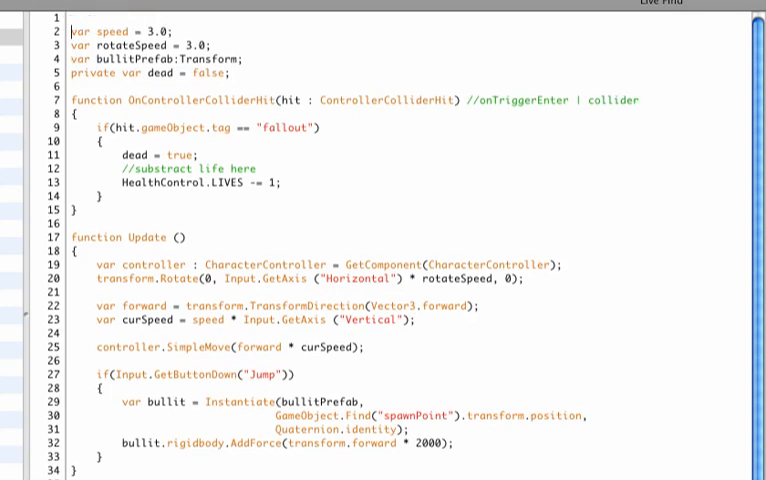
{"action": "type", "text": "//Moving"}
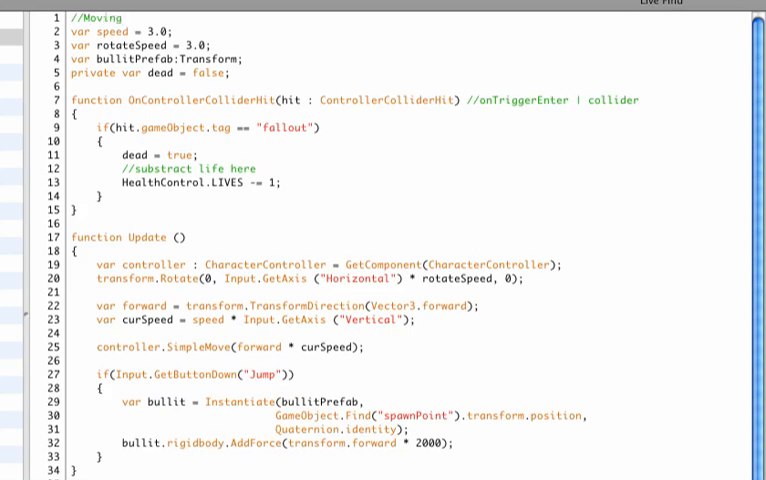
{"action": "type", "text": "around"}
{"action": "type", "text": "//Shooting"}
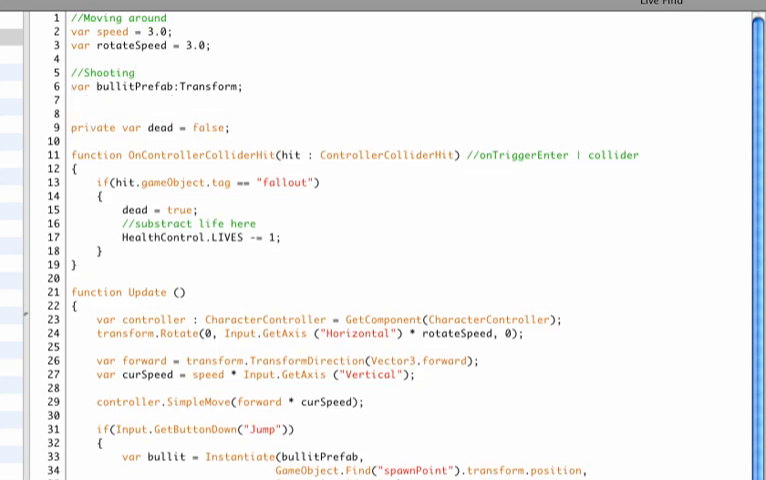
{"action": "type", "text": "//D"}
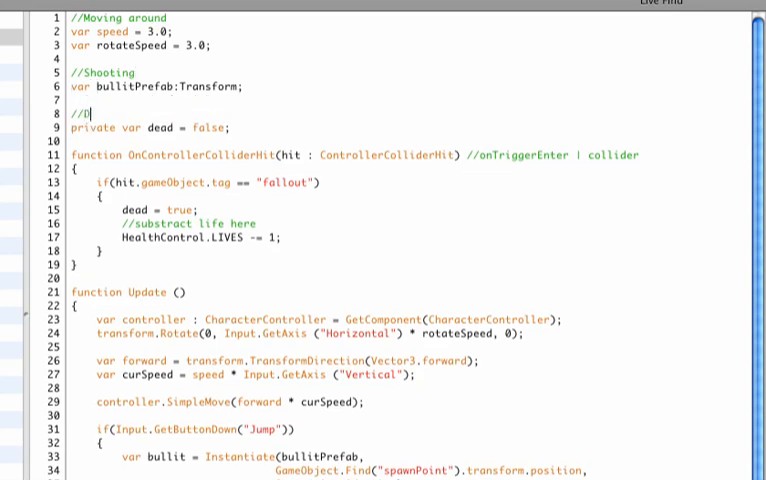
{"action": "type", "text": "ying"}
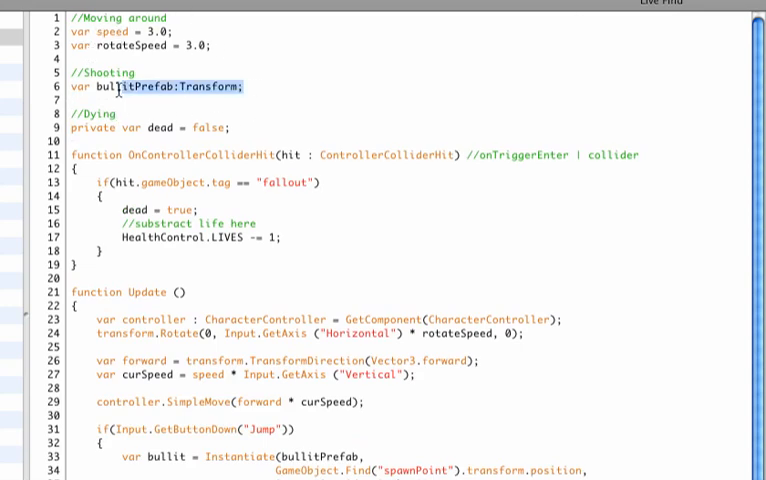
{"action": "left_click", "coordinate": [148, 128]}
{"action": "type", "text": "//"}
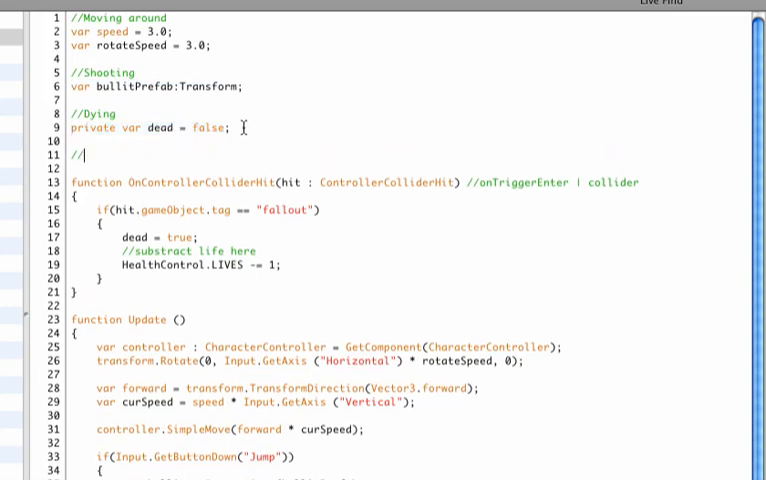
- Add a //Getting hit header and declare var tumbleSpeed = 800 beneath it
{"action": "type", "text": "Getting"}
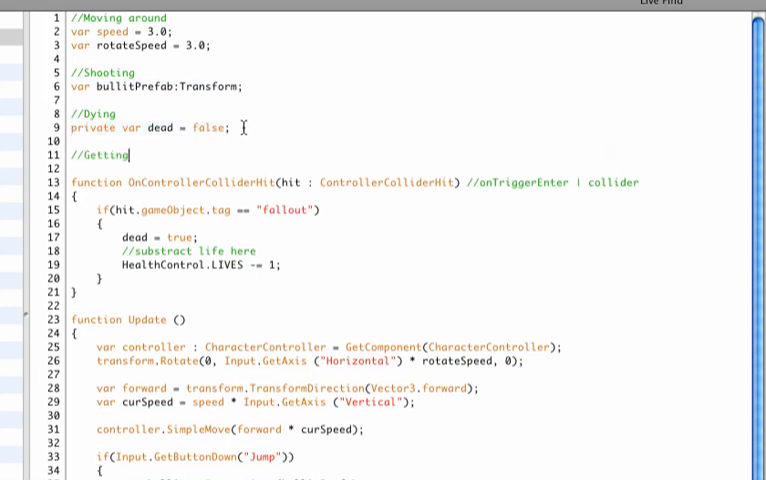
{"action": "type", "text": "hit"}
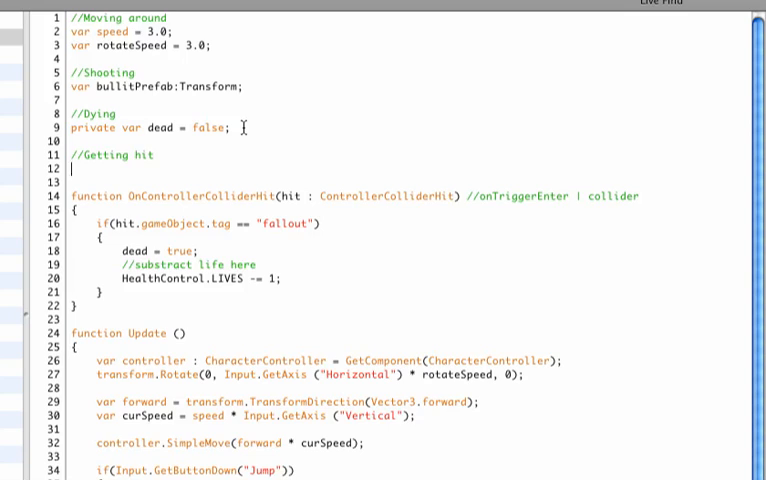
{"action": "type", "text": "var tu"}
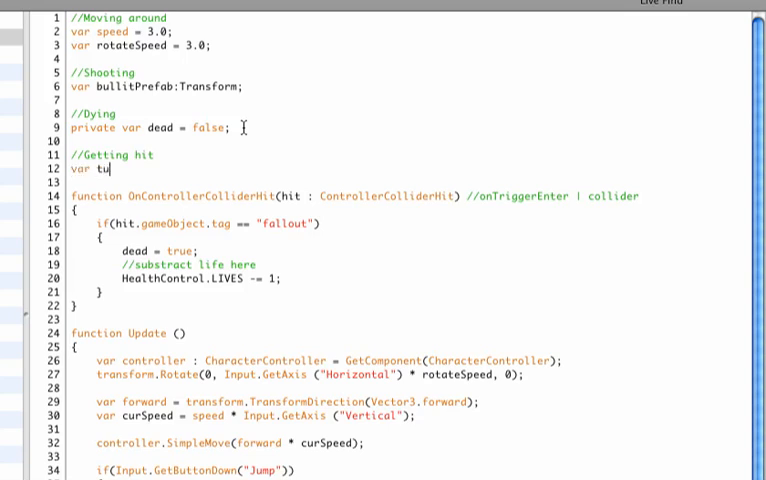
{"action": "type", "text": "mbleSpeed"}
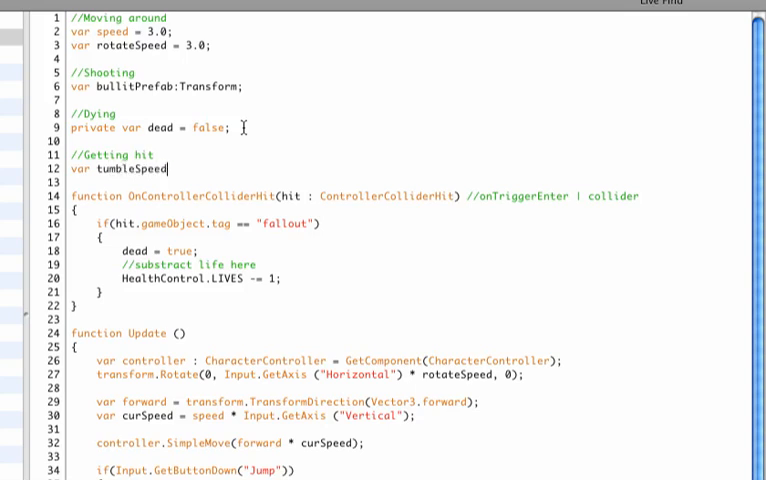
{"action": "type", "text": "="}
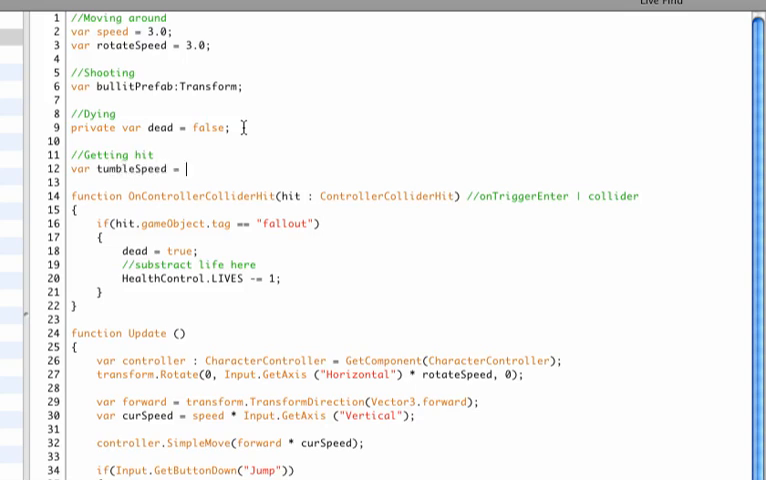
{"action": "type", "text": "8"}
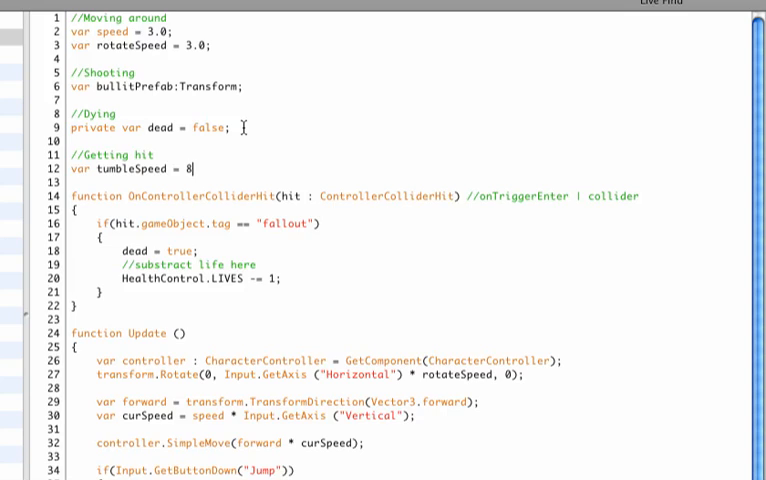
{"action": "type", "text": "00;"}
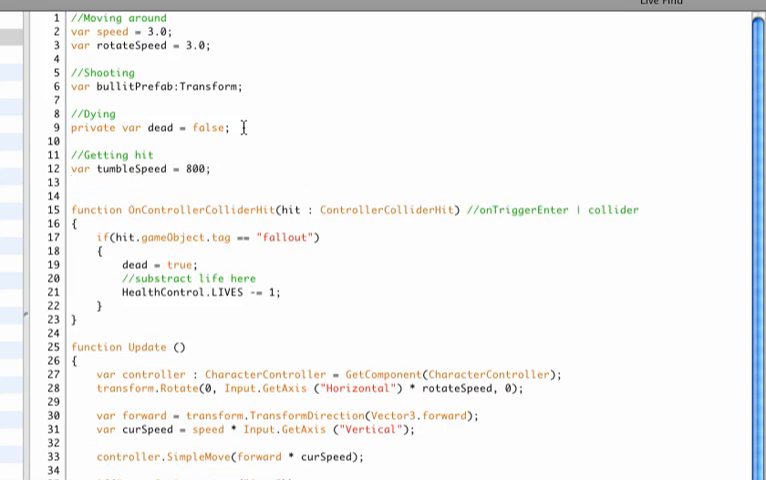
- Declare var decreaseTime = 0.01 below tumbleSpeed
{"action": "type", "text": "var"}
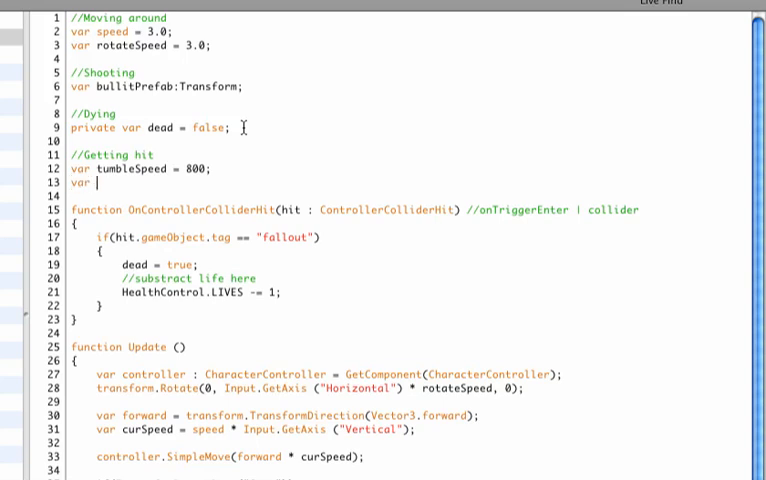
{"action": "type", "text": "dec"}
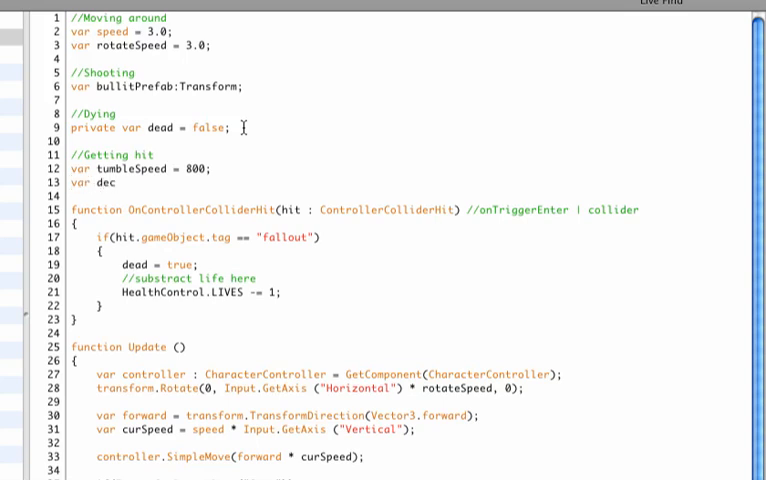
{"action": "type", "text": "reseT"}
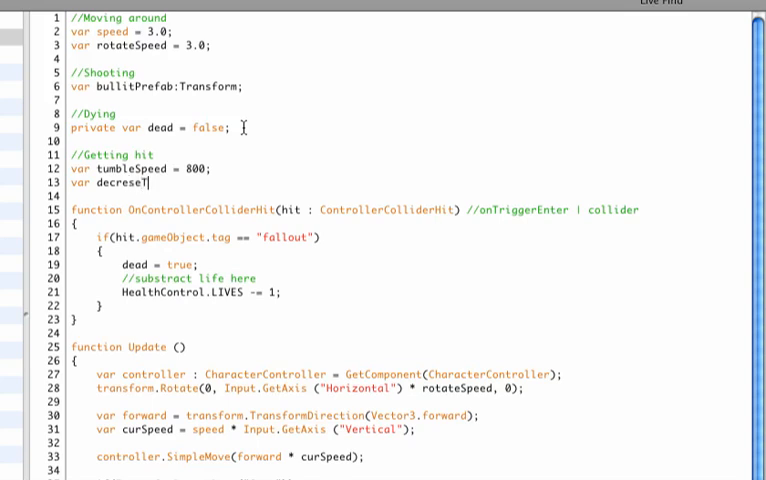
{"action": "type", "text": "ime"}
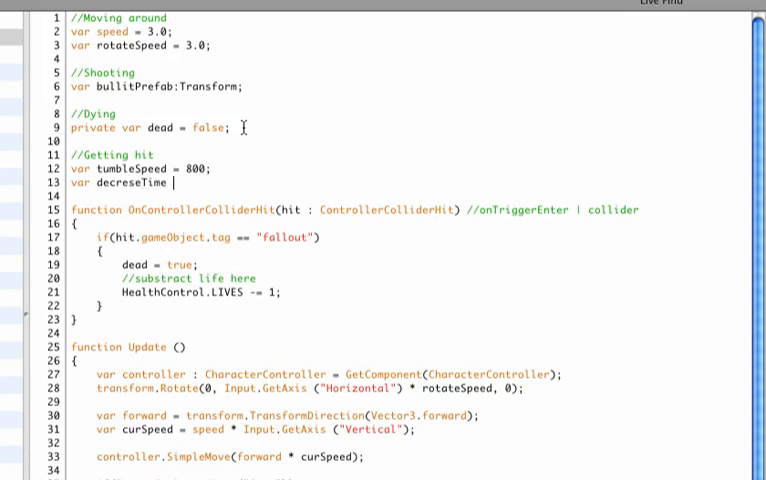
{"action": "type", "text": "= 0."}
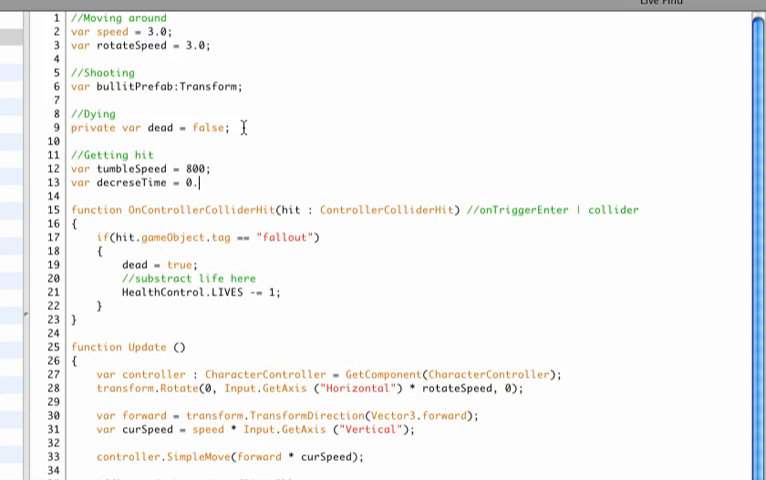
{"action": "type", "text": "01;"}
{"action": "type", "text": "var"}
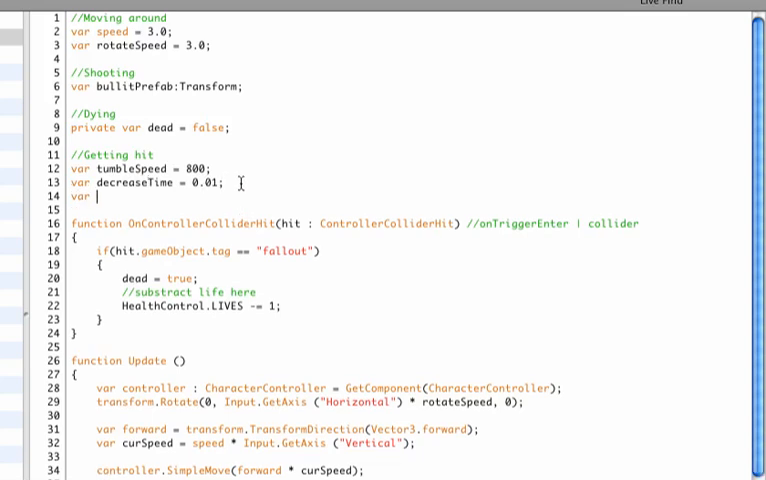
- Declare var decayTime = 0.01 below decreaseTime
{"action": "type", "text": "deca"}
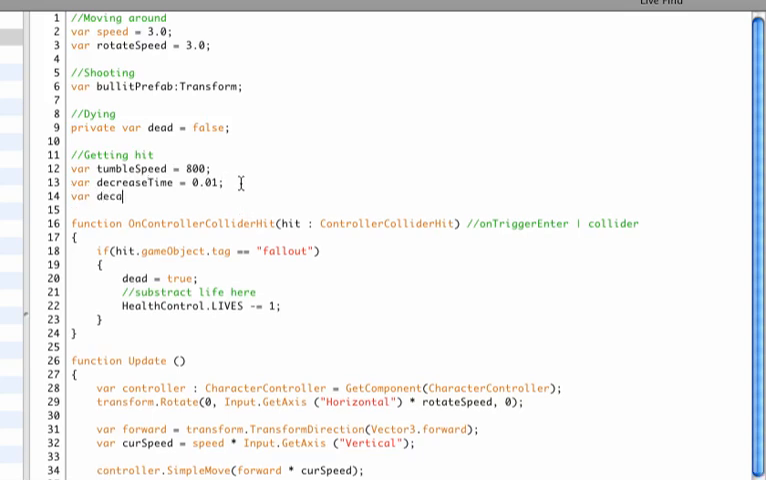
{"action": "type", "text": "y"}
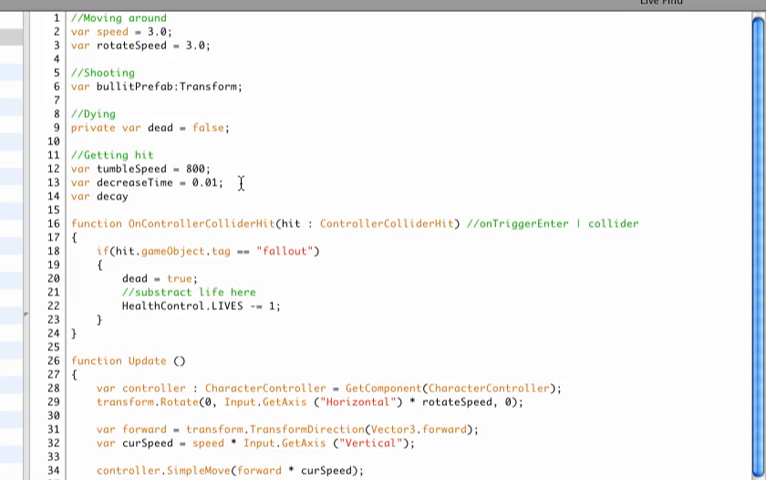
{"action": "left_click", "coordinate": [128, 196]}
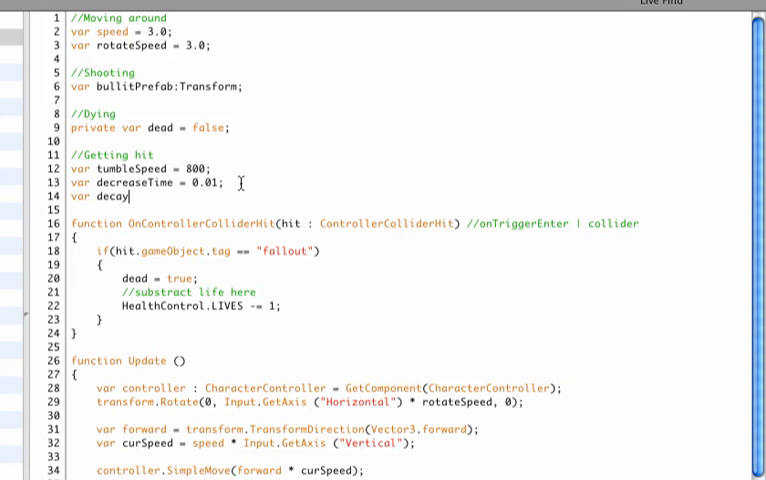
{"action": "type", "text": "Ti"}
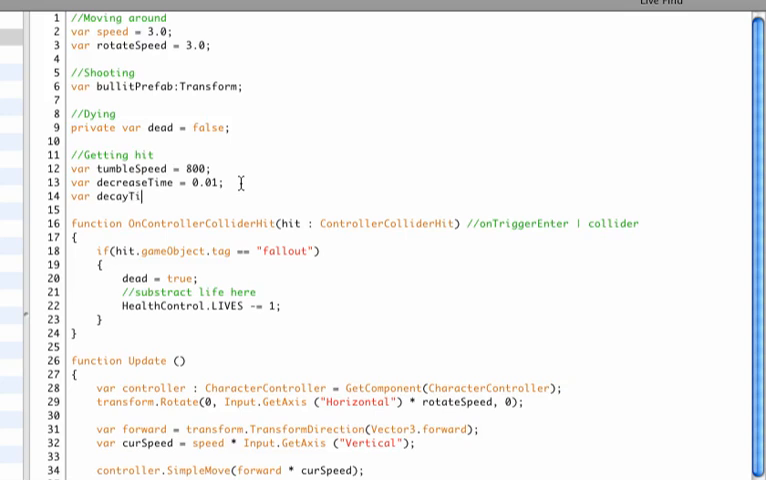
{"action": "type", "text": "me ="}
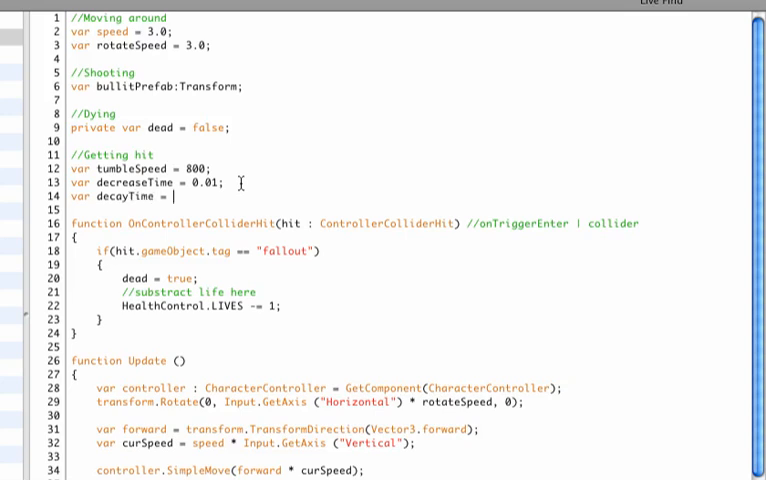
{"action": "type", "text": "0.01;"}
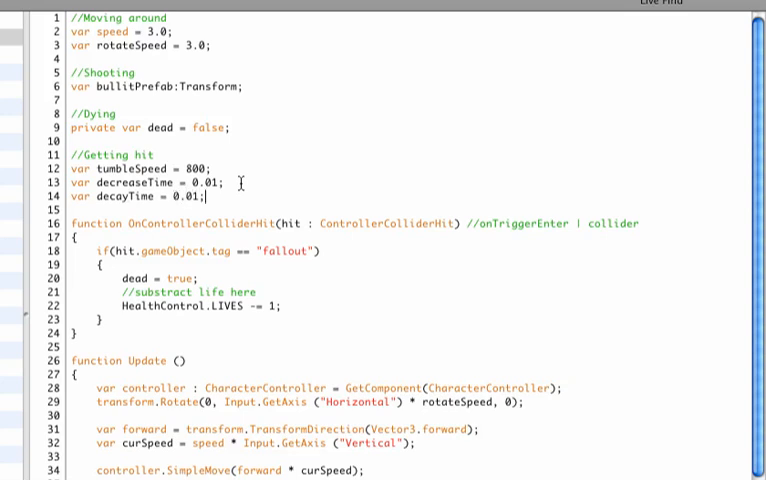
- Declare static var gotHit = false and start a new line below it
{"action": "type", "text": "stat"}
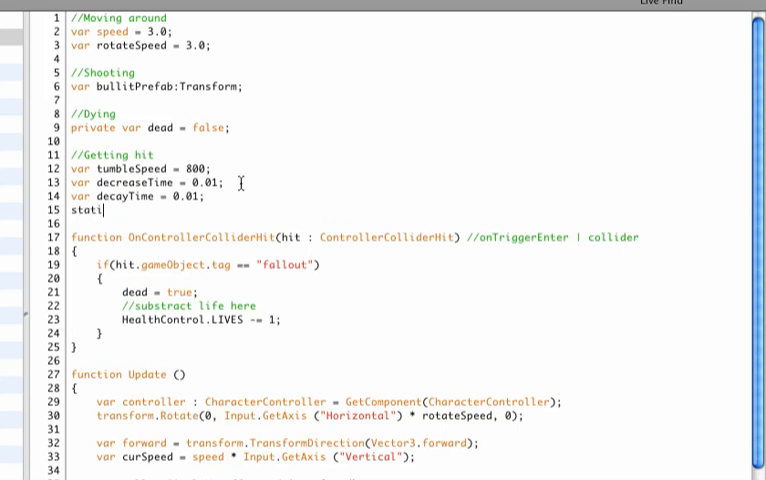
{"action": "type", "text": "ic var"}
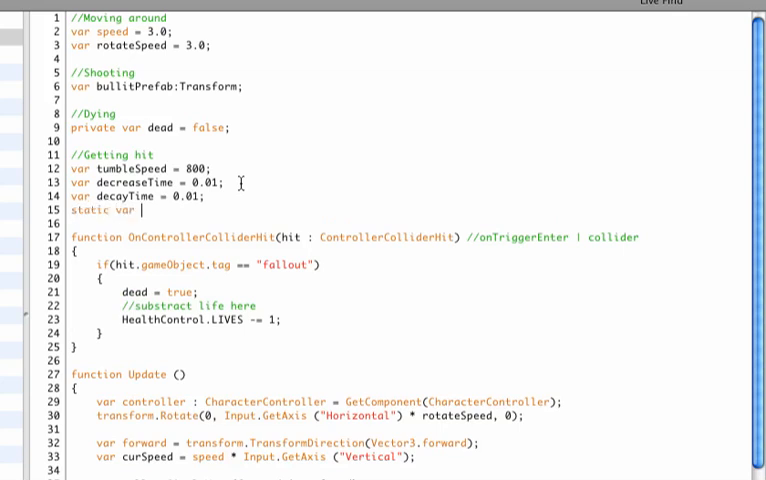
{"action": "type", "text": "gotHit"}
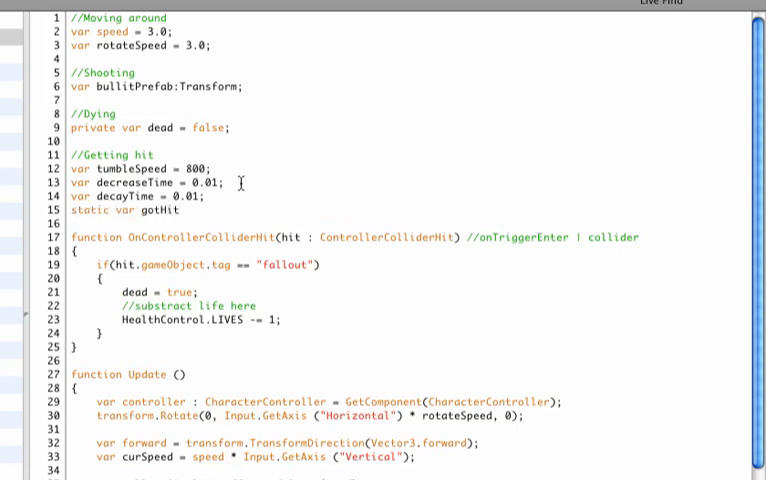
{"action": "left_click", "coordinate": [184, 210]}
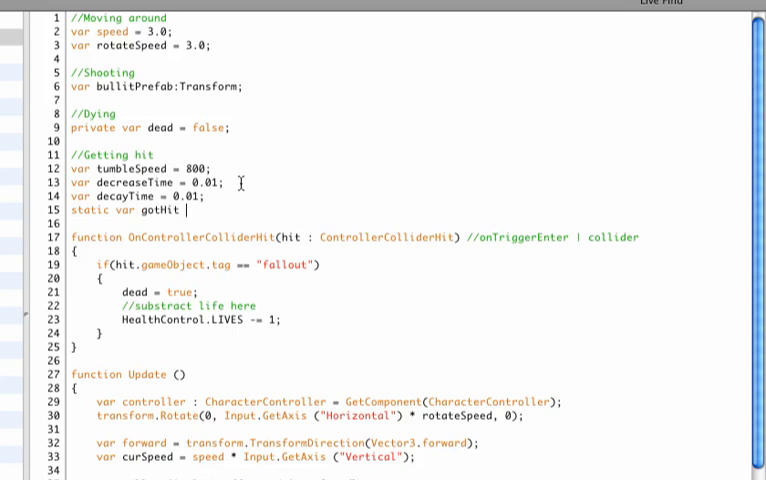
{"action": "type", "text": "= fal"}
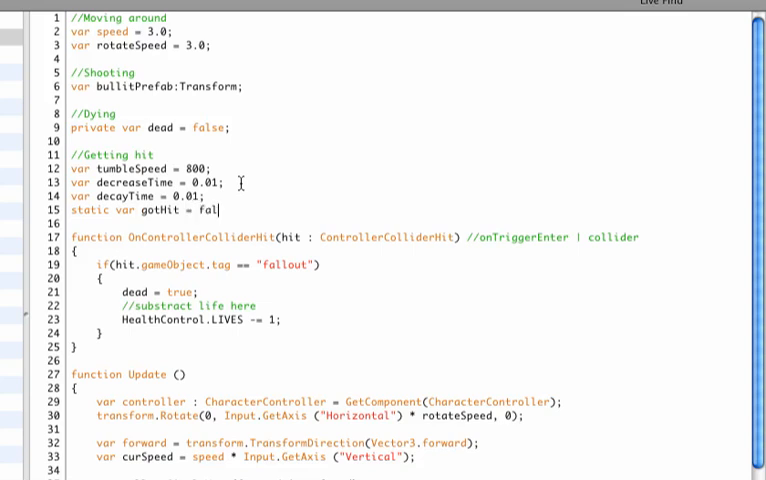
{"action": "type", "text": "se;"}
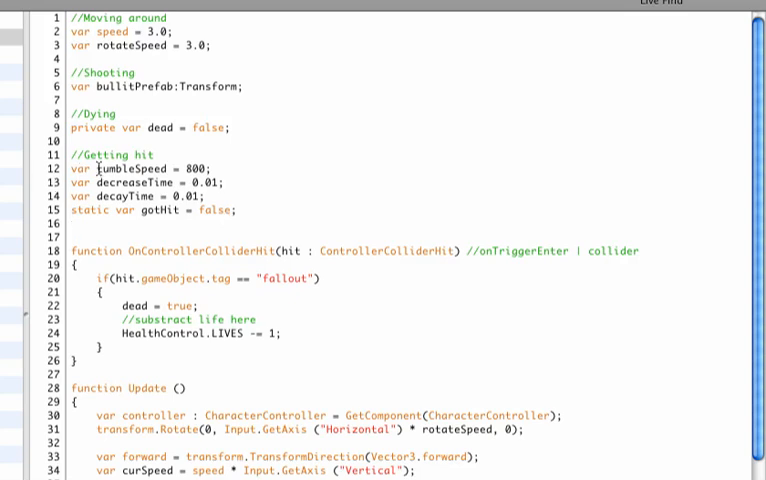
{"action": "mouse_move", "coordinate": [210, 196]}
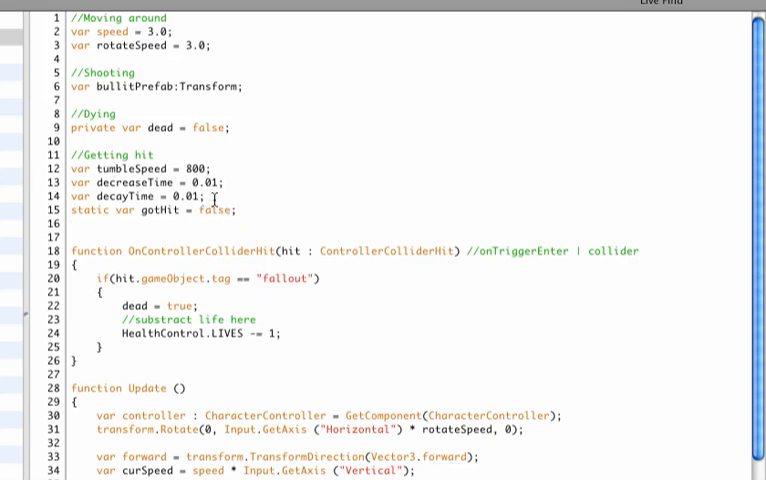
{"action": "left_click_drag", "start_coordinate": [76, 184], "coordinate": [210, 196]}
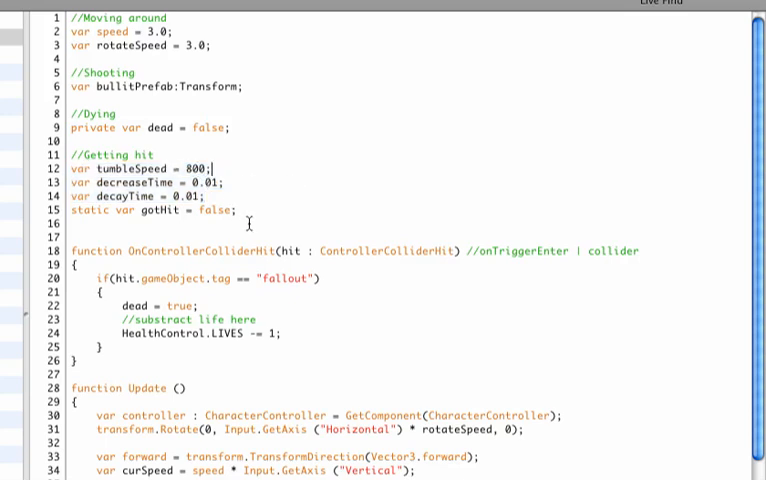
{"action": "left_click", "coordinate": [236, 212]}
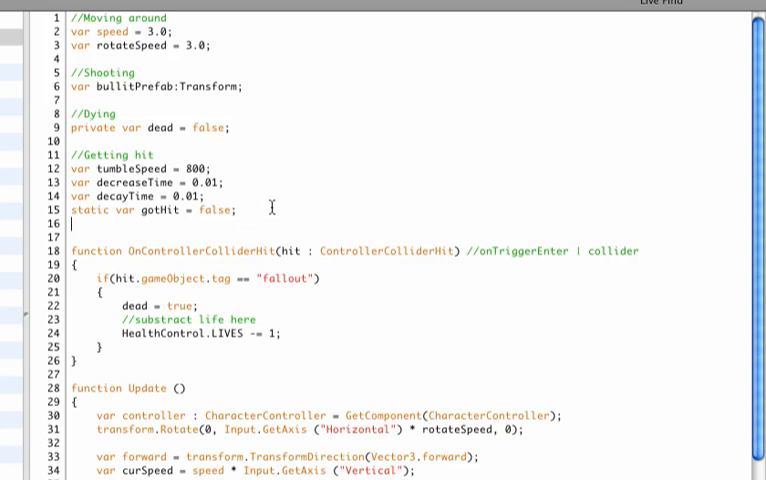
- Declare private var backup = [tumbleSpeed, decreaseTime, decayTime], reusing the existing variable names
{"action": "type", "text": "pri"}
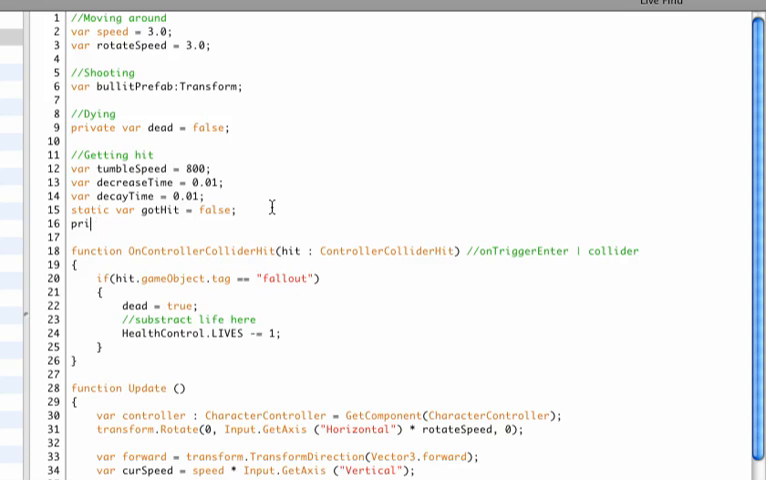
{"action": "type", "text": "vate"}
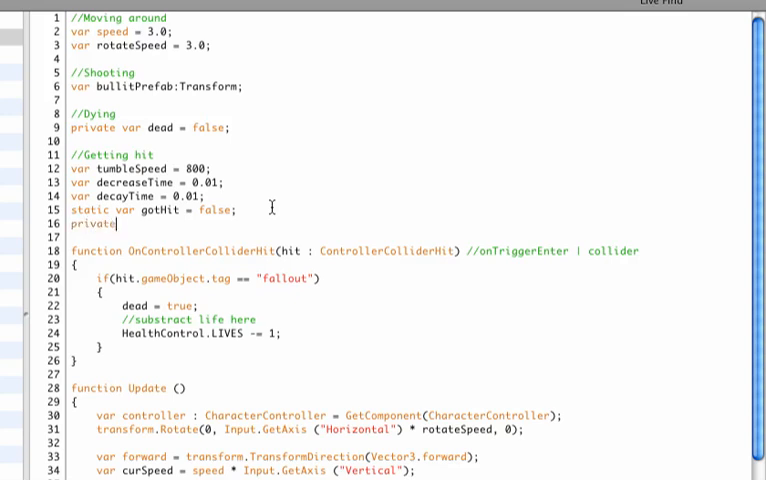
{"action": "type", "text": "var backup ="}
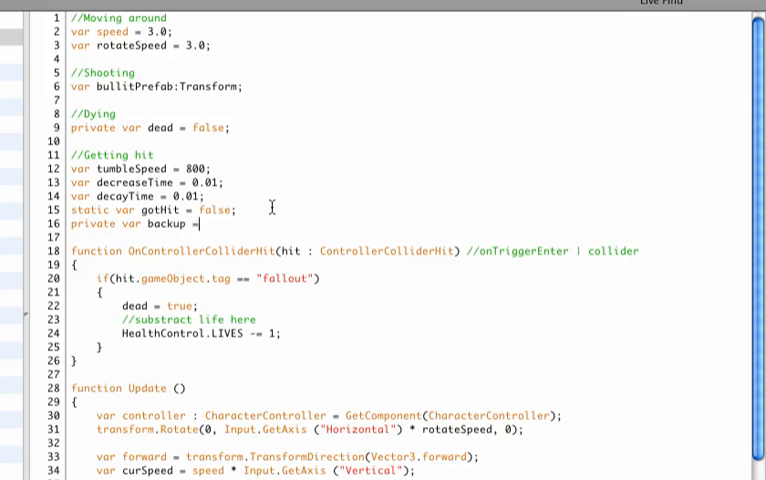
{"action": "type", "text": "[]:"}
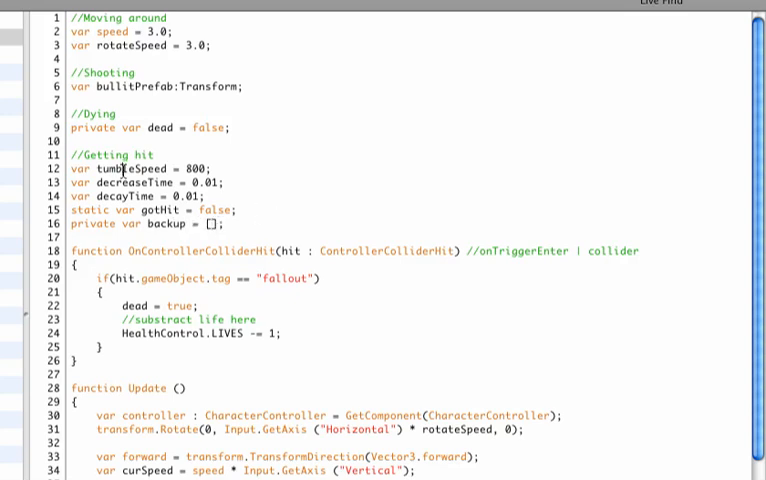
{"action": "double_click", "coordinate": [128, 168]}
{"action": "type", "text": "tumbleSpeed,"}
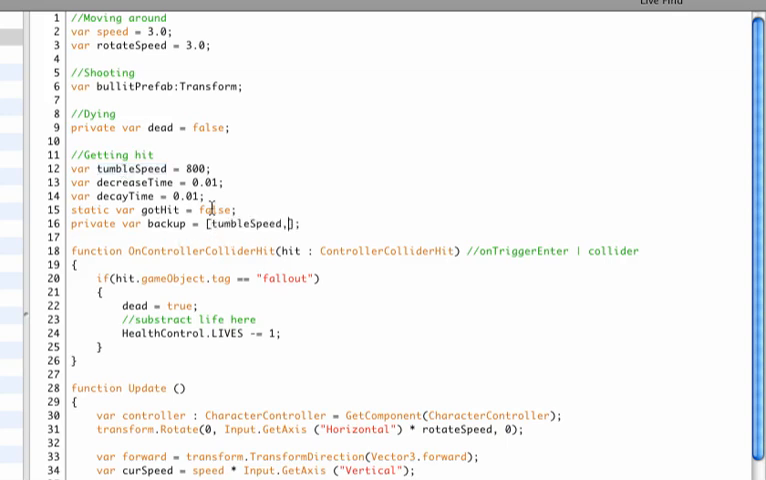
{"action": "double_click", "coordinate": [136, 184]}
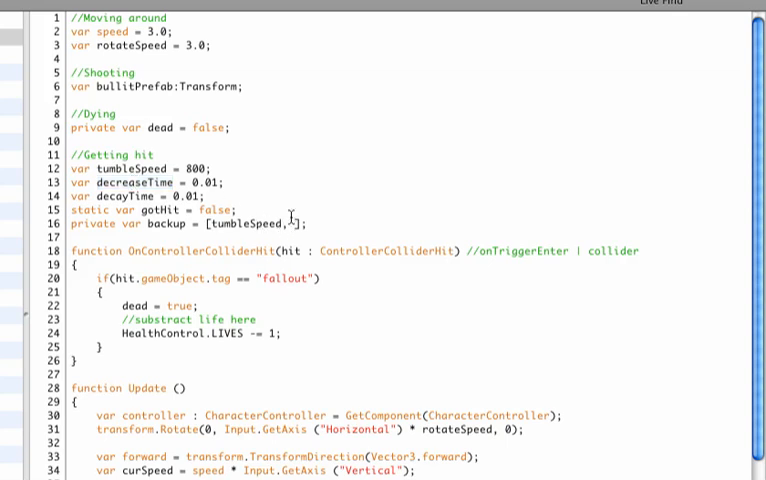
{"action": "type", "text": "decreaseTime, decayTime"}
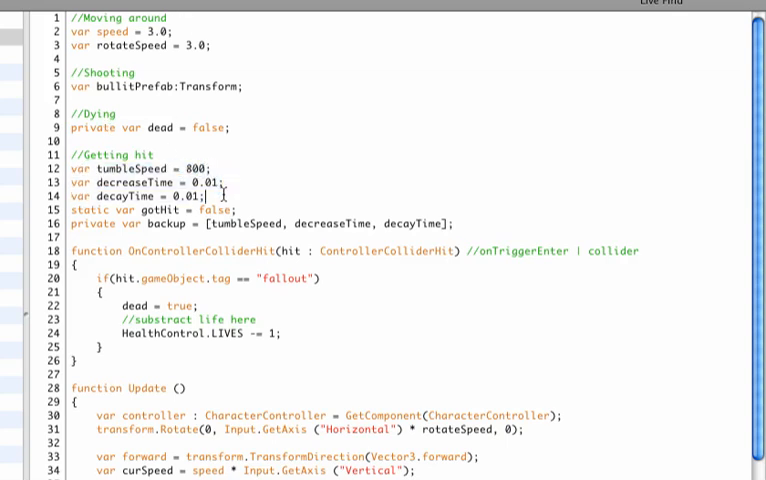
{"action": "double_click", "coordinate": [172, 224]}
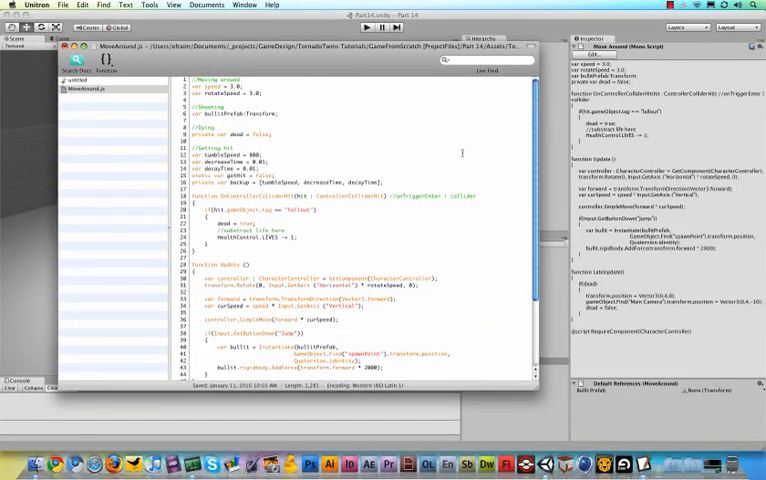
- Scroll down the script to the LateUpdate function with its if(dead) reset block
{"action": "scroll", "scroll_direction": "down", "scroll_amount": 3}
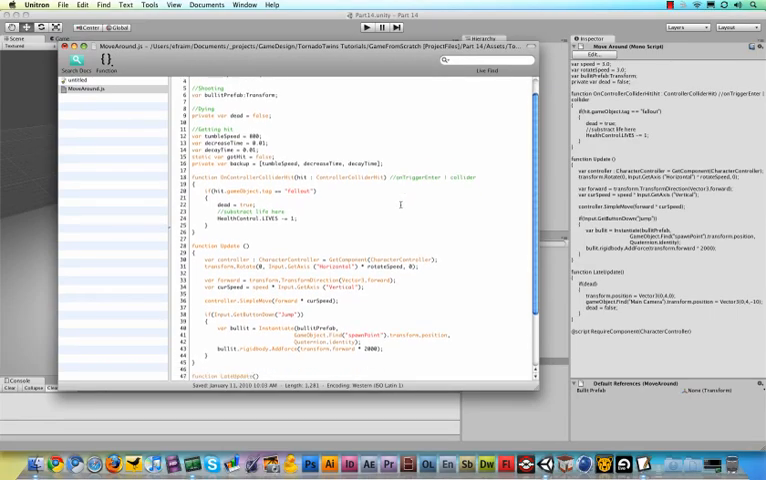
{"action": "scroll", "scroll_direction": "down", "scroll_amount": 3}
{"action": "type", "text": "if"}
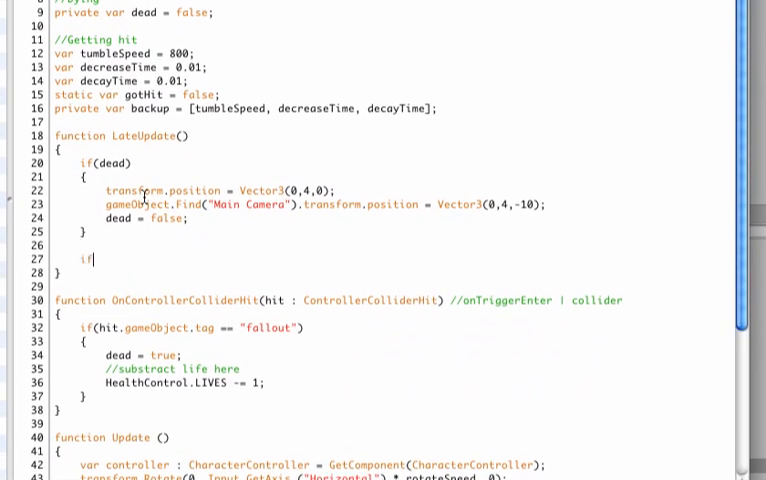
- Write if(gotHit) containing a nested if(tumbleSpeed < 1) check in LateUpdate
{"action": "type", "text": "(gotHit)"}
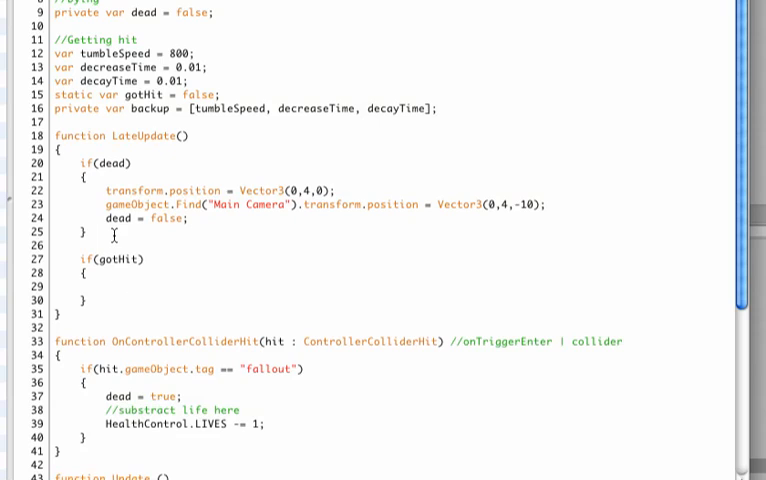
{"action": "type", "text": "if("}
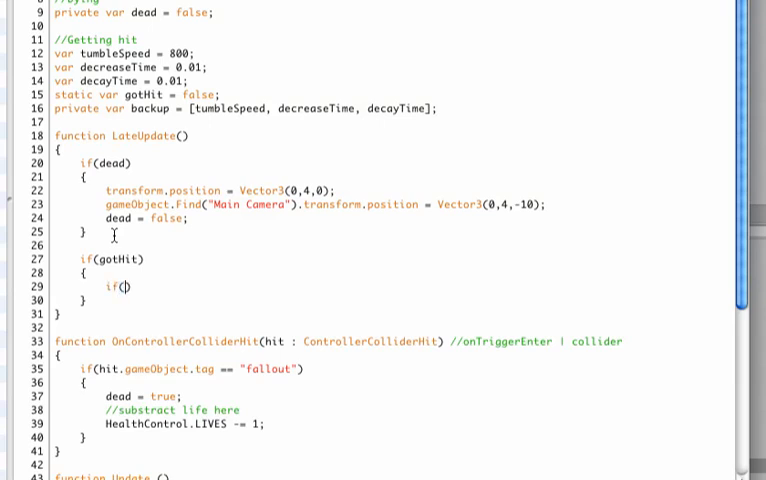
{"action": "type", "text": "tumbleSp"}
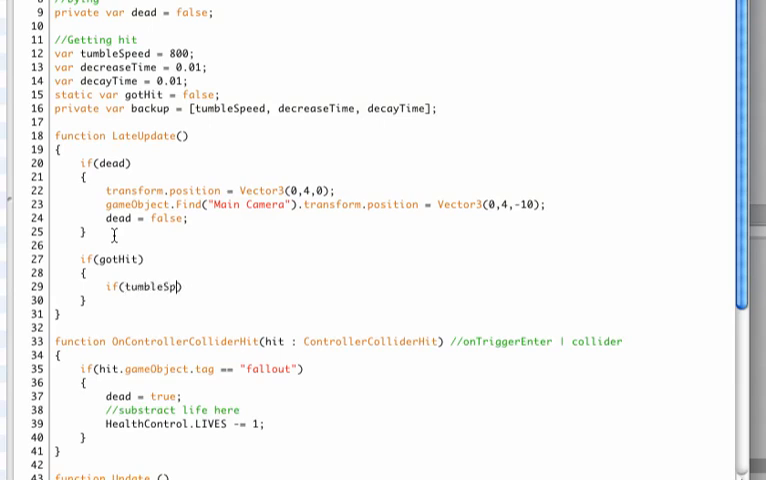
{"action": "type", "text": "eed"}
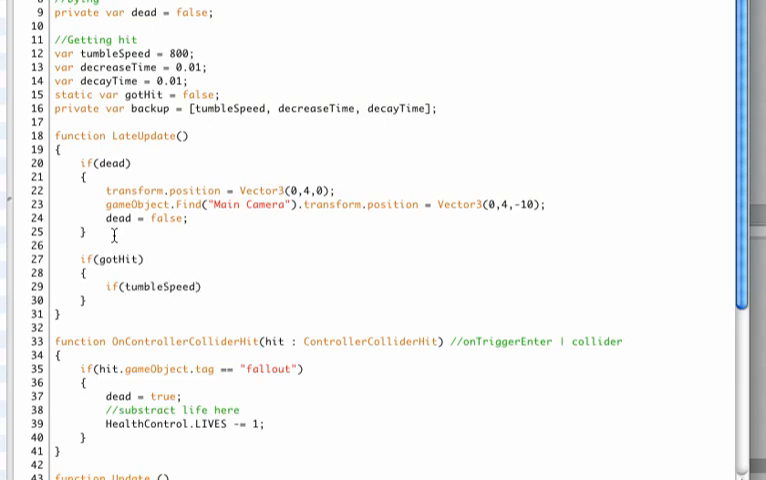
{"action": "type", "text": "< 1"}
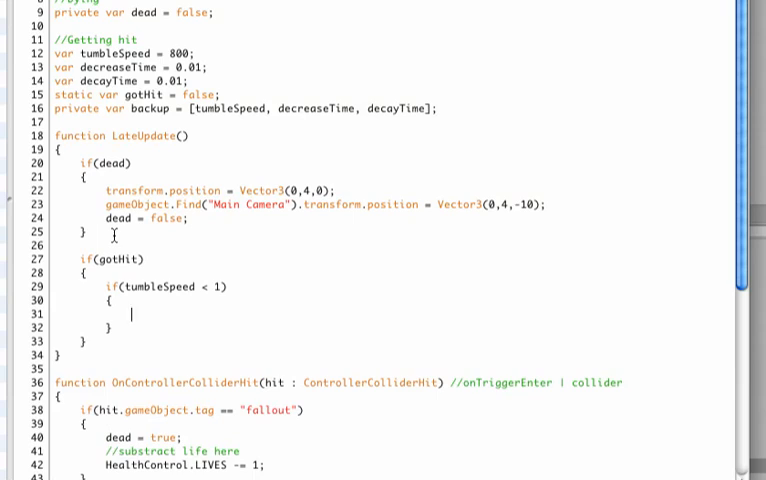
{"action": "mouse_move", "coordinate": [196, 288]}
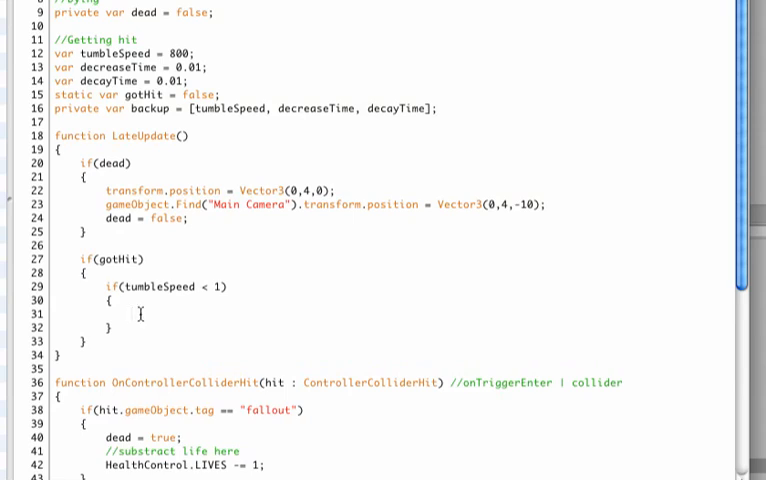
- Add the comment //we're not hit anymore... reset & get back in inside the tumbleSpeed check
{"action": "type", "text": "/"}
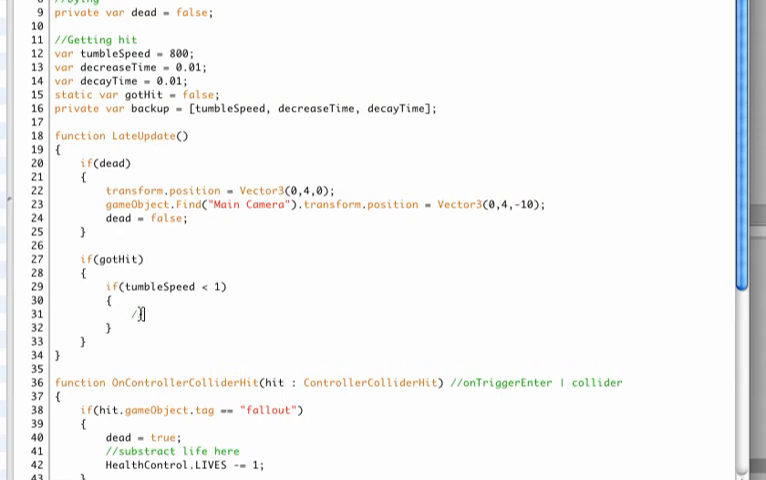
{"action": "type", "text": "we're not hit"}
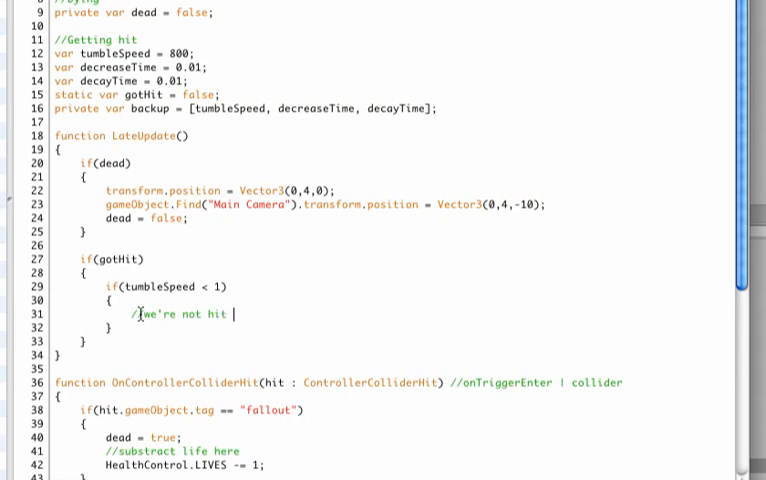
{"action": "type", "text": "anymore..."}
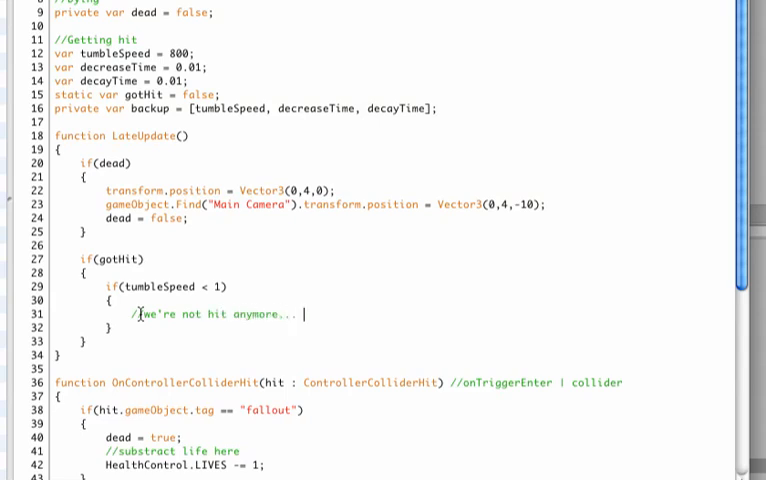
{"action": "type", "text": "reset"}
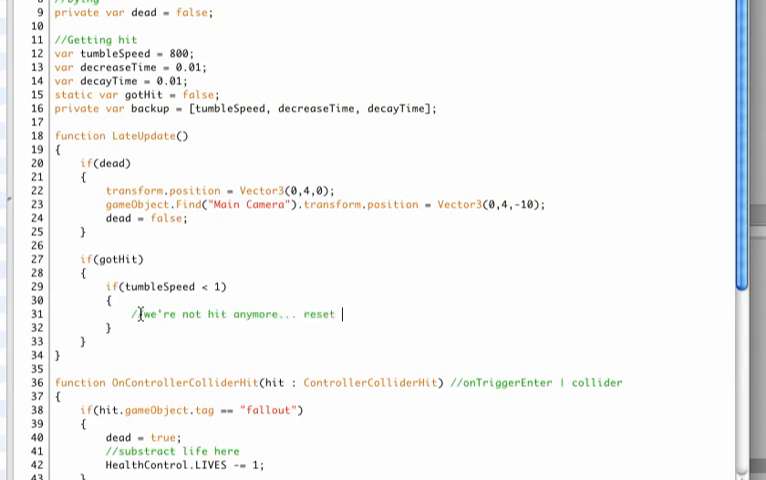
{"action": "type", "text": "& get back in the game!"}
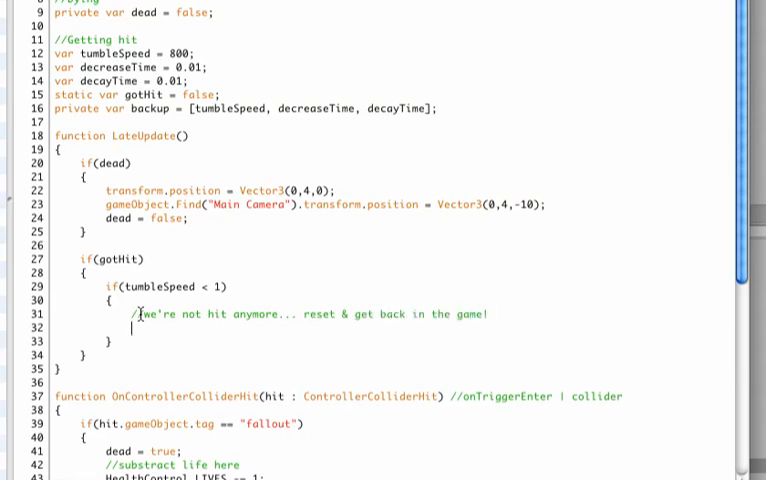
- Restore tumbleSpeed = backup[0] and move to the next line
{"action": "type", "text": "tu"}
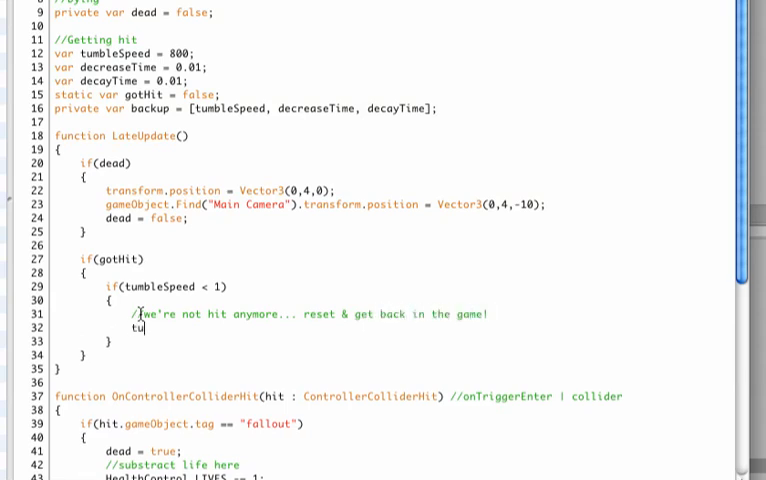
{"action": "type", "text": "mbleSpeed"}
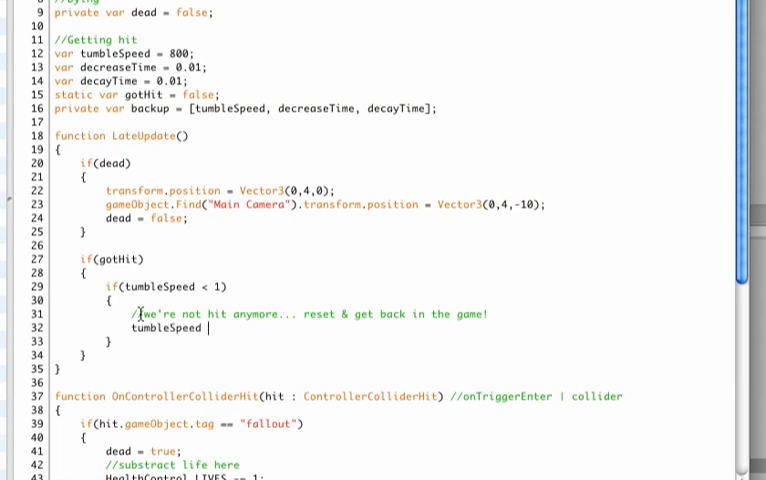
{"action": "type", "text": "= back"}
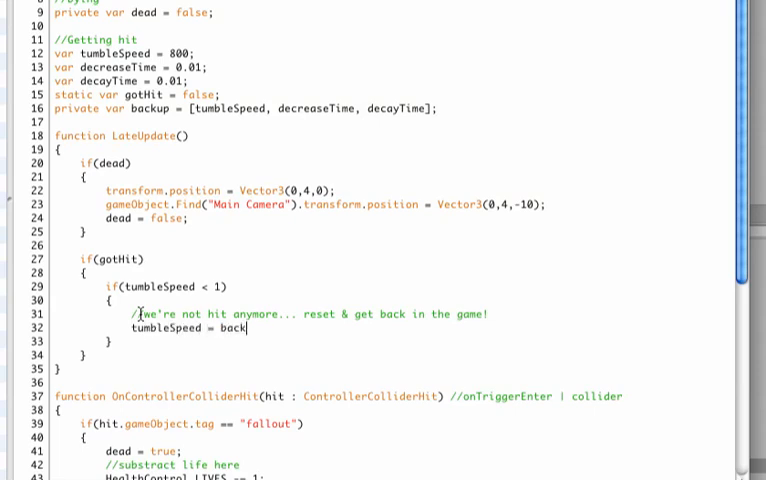
{"action": "type", "text": "up"}
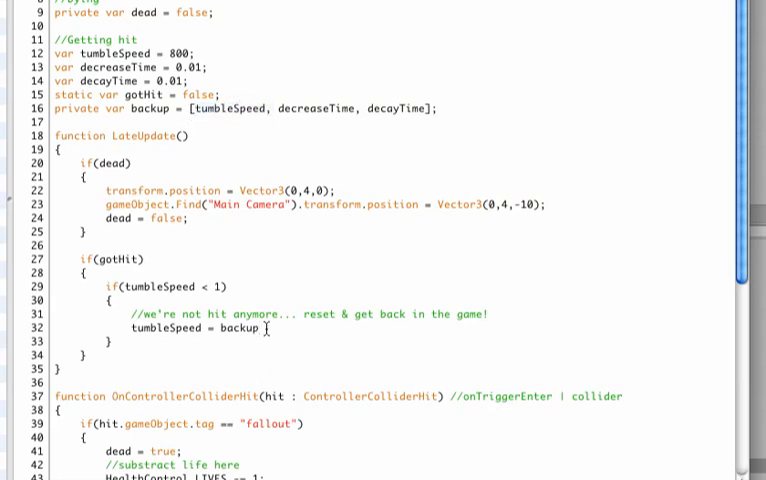
{"action": "type", "text": "[0]"}
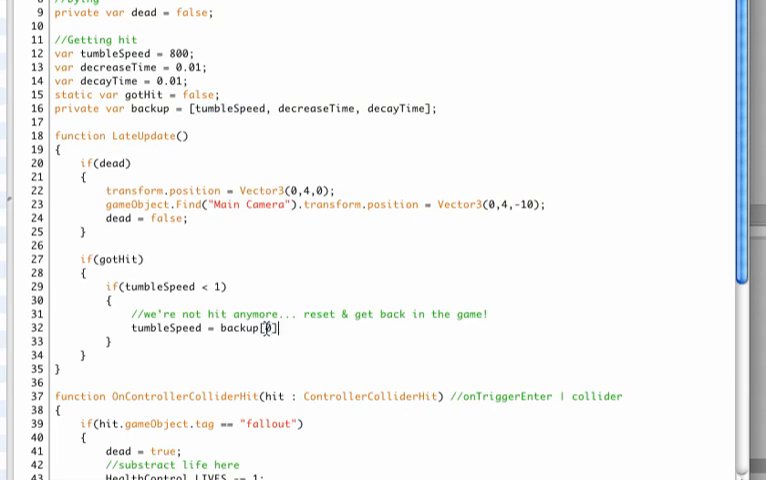
{"action": "type", "text": ";"}
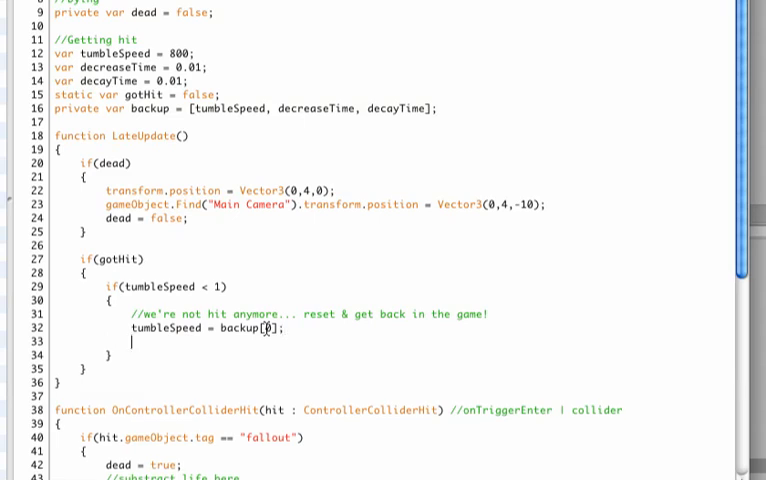
{"action": "left_click", "coordinate": [130, 340]}
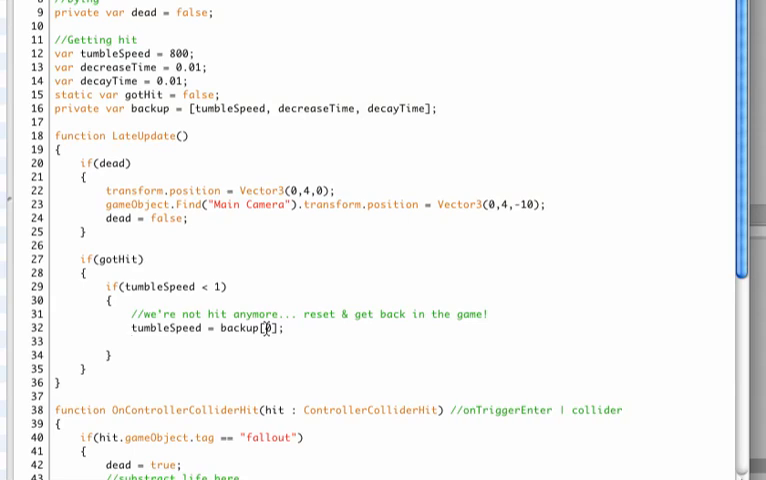
- Restore decreaseTime = backup[1] and decayTime = backup[2], then begin resetting gotHit
{"action": "type", "text": "decrease"}
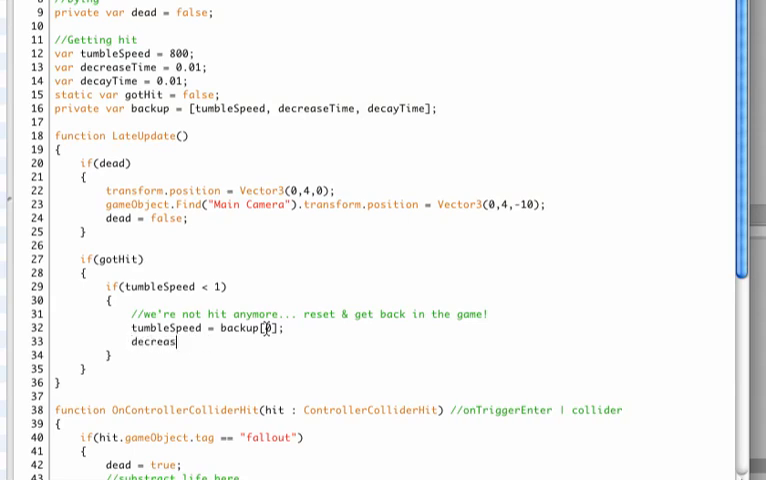
{"action": "type", "text": "eTime"}
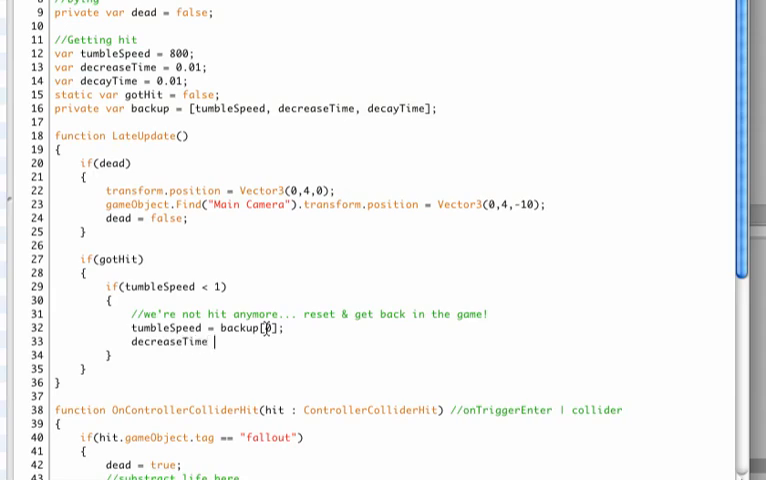
{"action": "type", "text": "backup[1"}
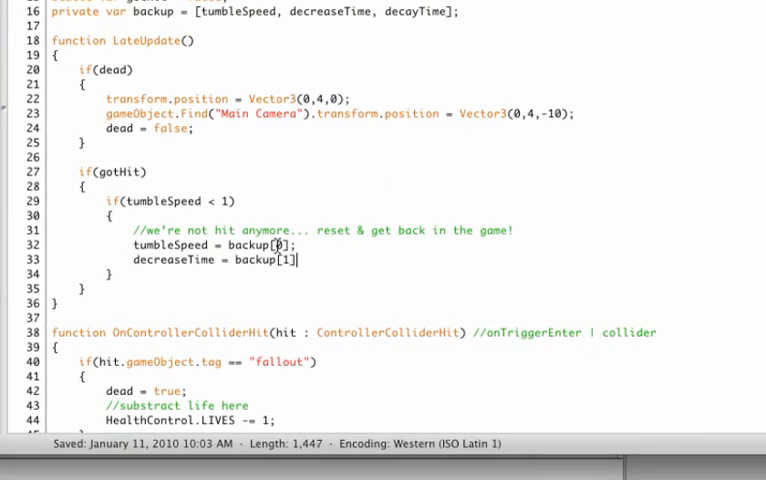
{"action": "type", "text": "d"}
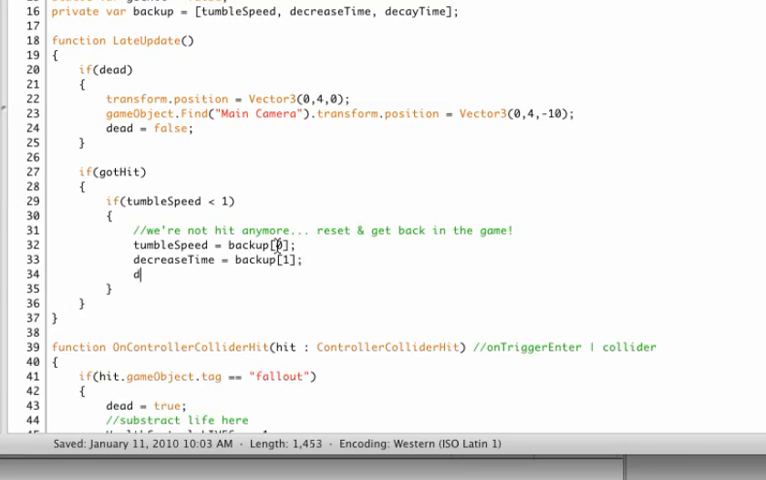
{"action": "type", "text": "ecayTime"}
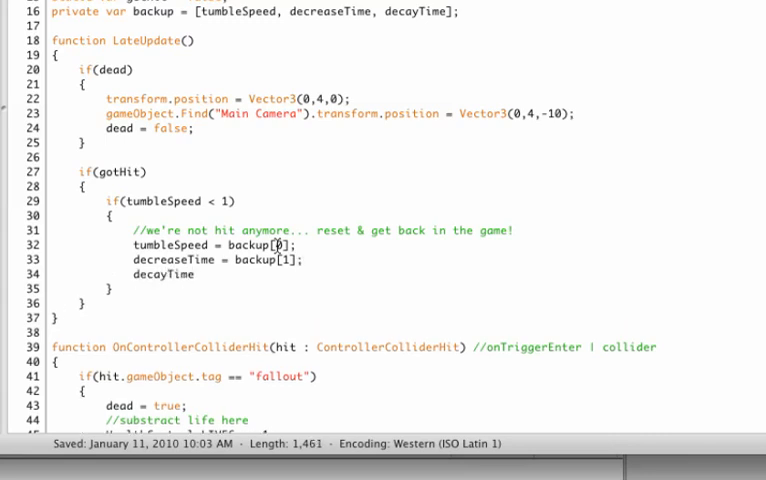
{"action": "type", "text": "= backup"}
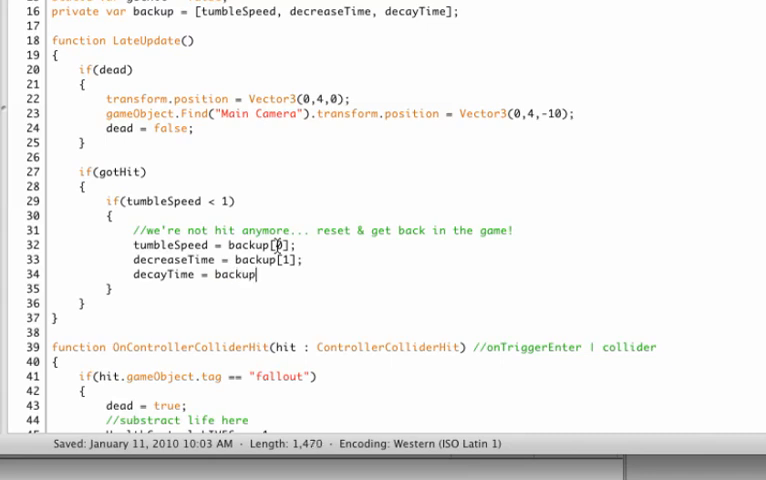
{"action": "type", "text": "[2];"}
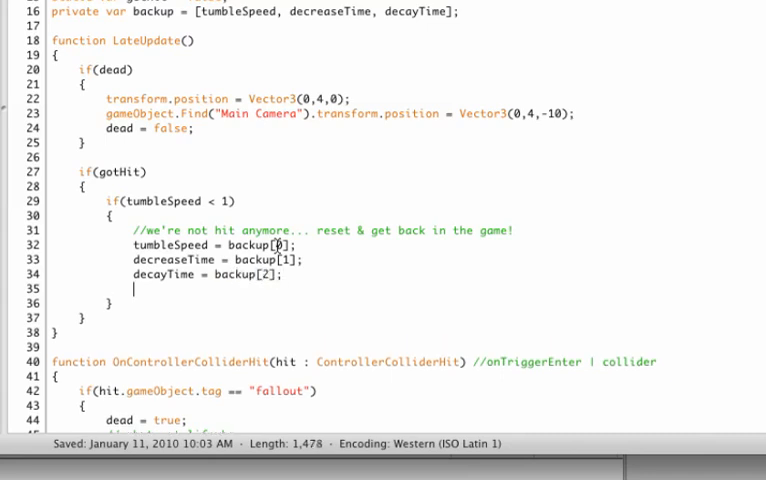
{"action": "type", "text": "getHit = false;"}
{"action": "type", "text": "else"}
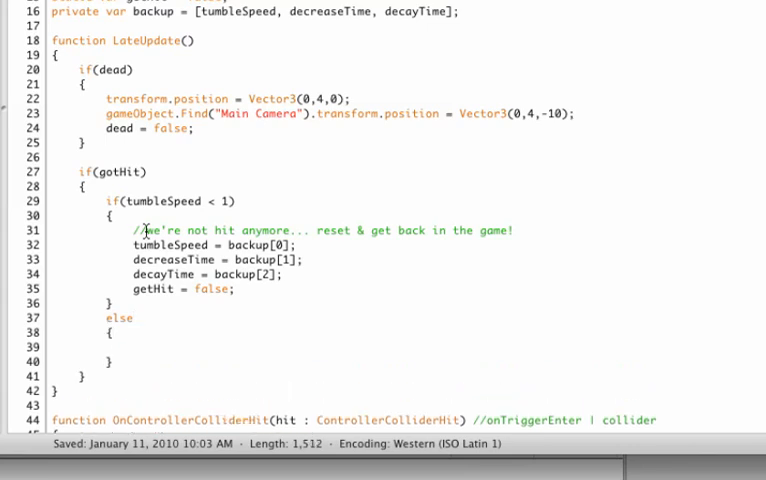
- In the else branch, add a spin comment and a transform.Rotate(0,0,0, Space.World) call
{"action": "type", "text": "//we're hit!"}
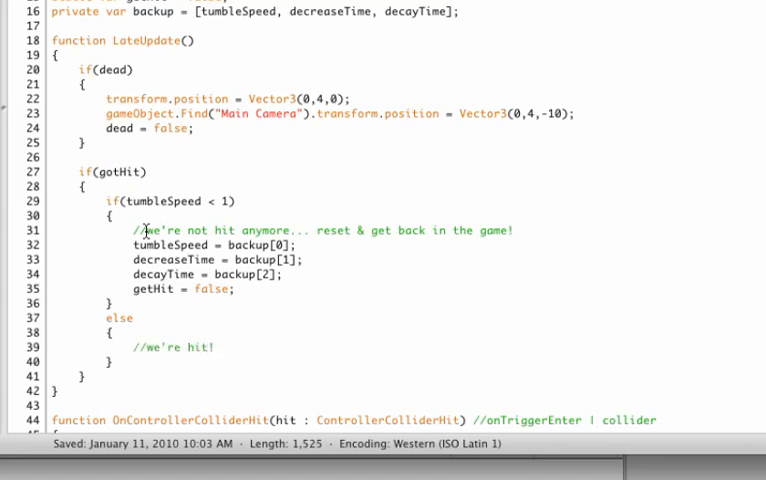
{"action": "type", "text": "Spin our character around"}
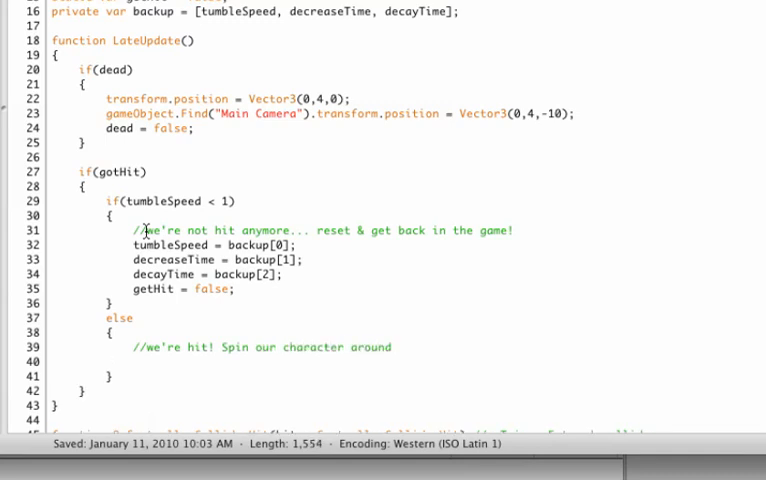
{"action": "type", "text": "transform"}
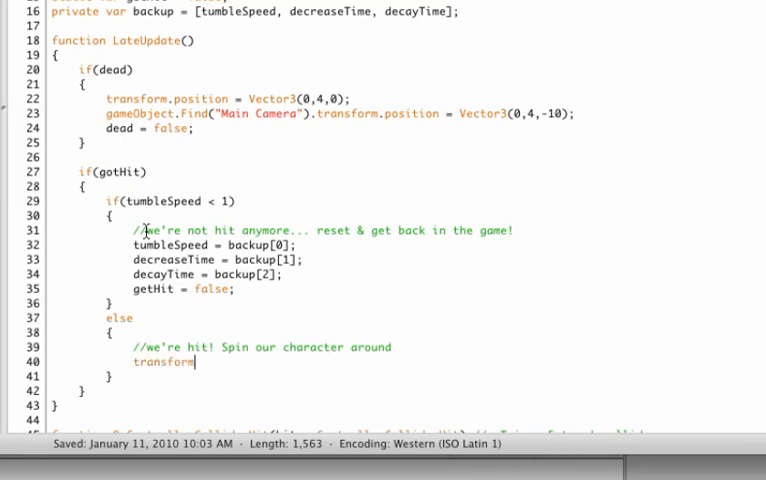
{"action": "type", "text": ".Rotate"}
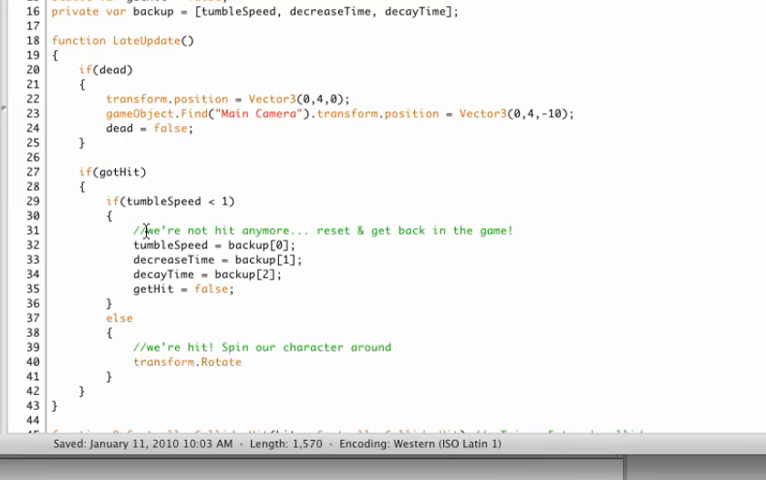
{"action": "type", "text": "()"}
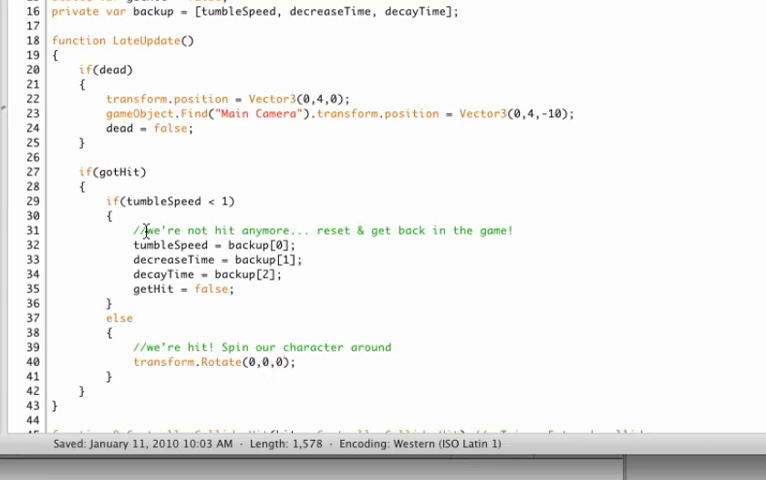
{"action": "type", "text": ","}
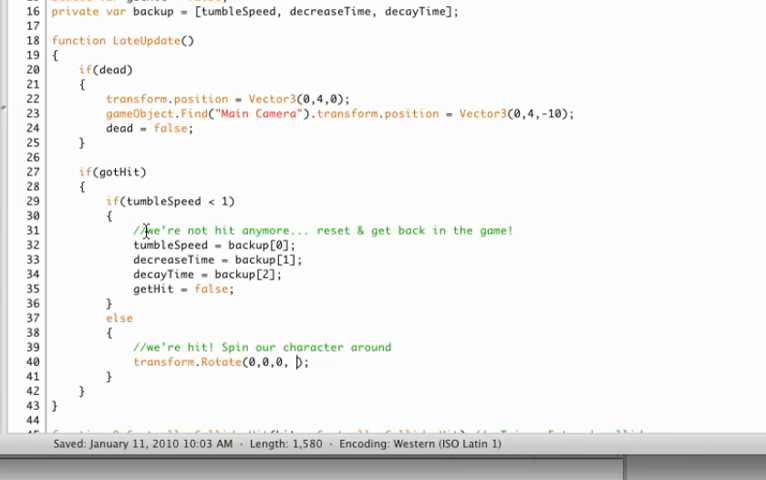
{"action": "type", "text": "Space.W"}
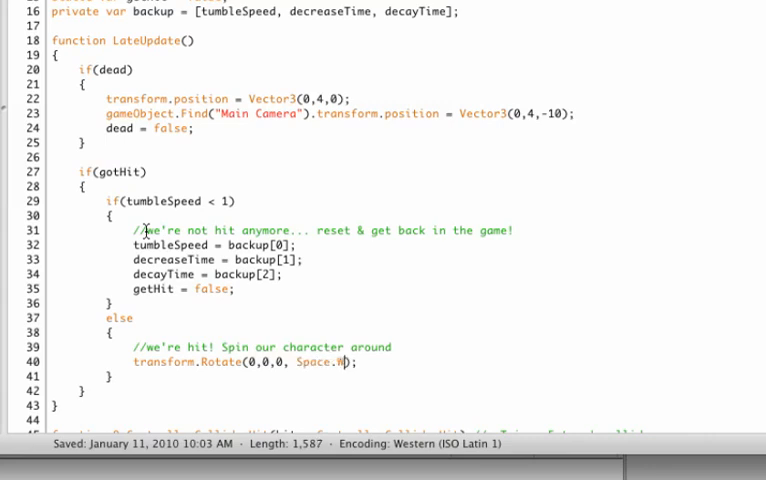
{"action": "type", "text": "orld"}
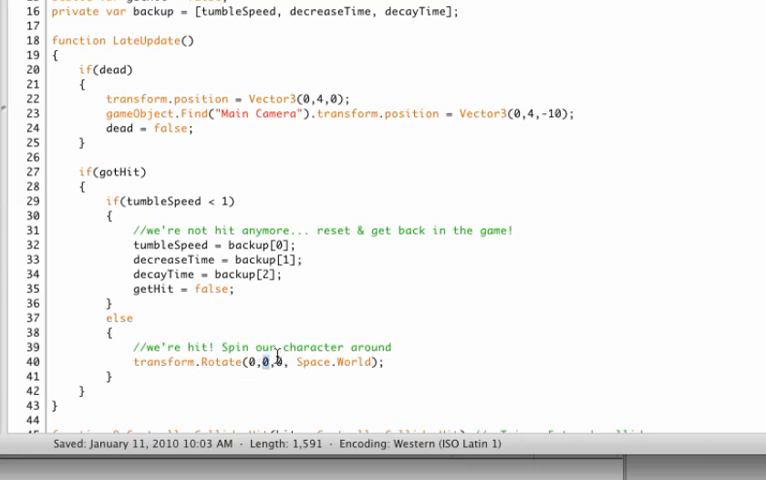
- Make the Rotate call's Y argument tumbleSpeed * Time.deltaTime to spin the hit character
{"action": "type", "text": "tum"}
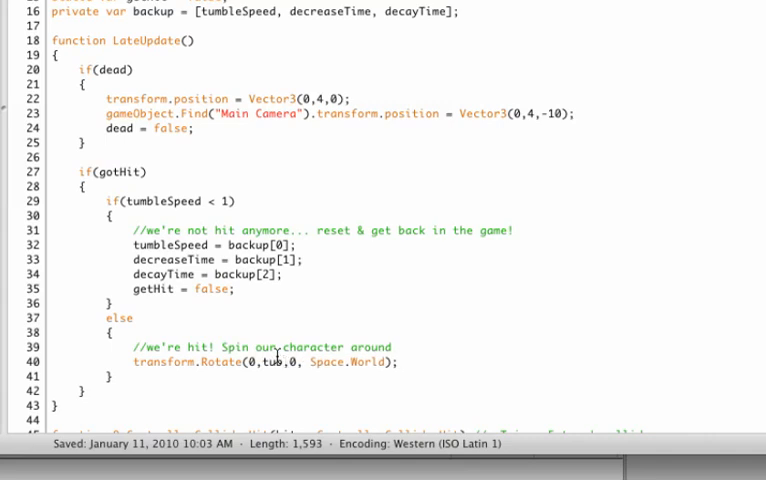
{"action": "type", "text": "tumbleSpeed"}
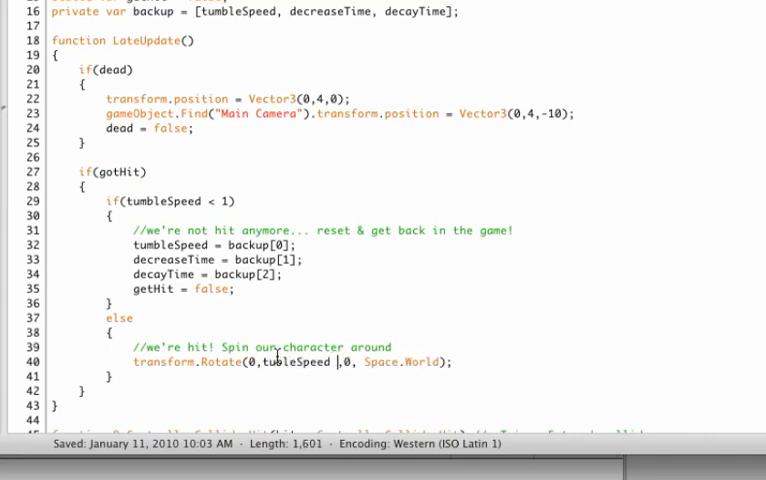
{"action": "type", "text": "* Time.detl"}
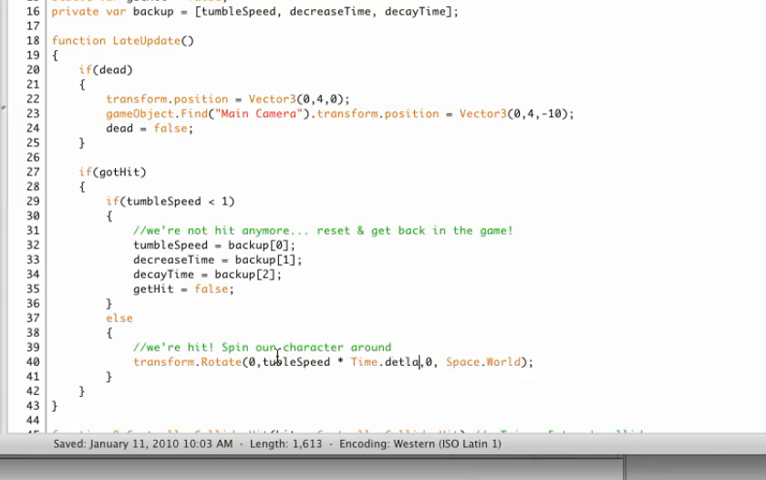
{"action": "type", "text": "aTime"}
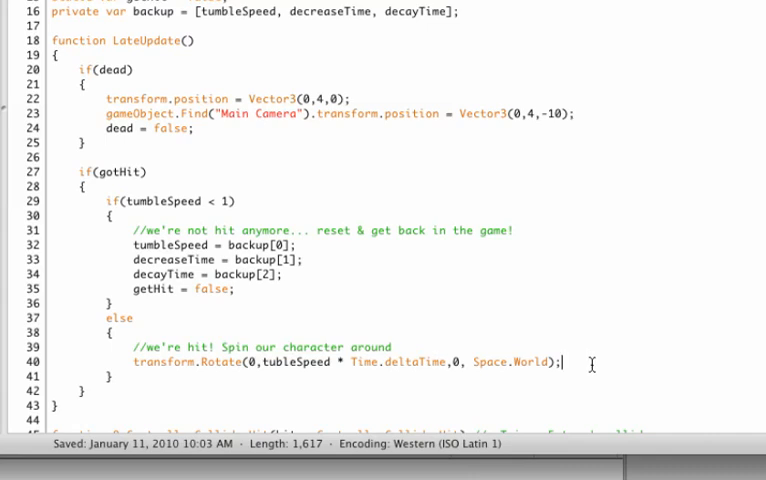
{"action": "scroll", "scroll_direction": "down", "scroll_amount": 3}
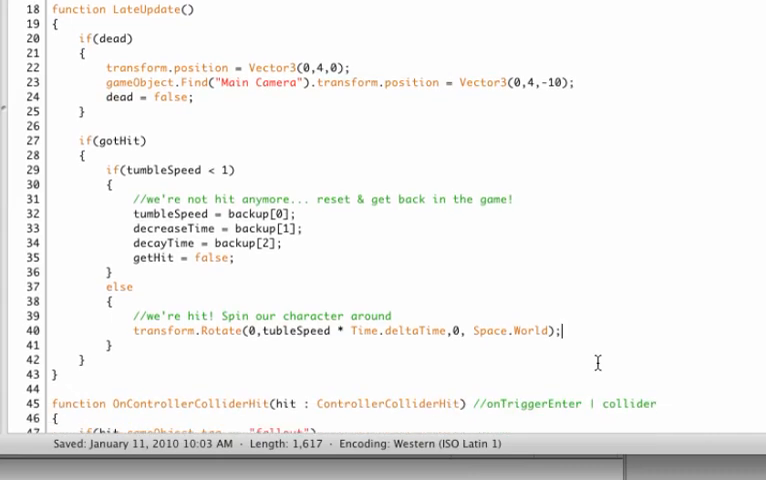
{"action": "scroll", "scroll_direction": "down", "scroll_amount": 3}
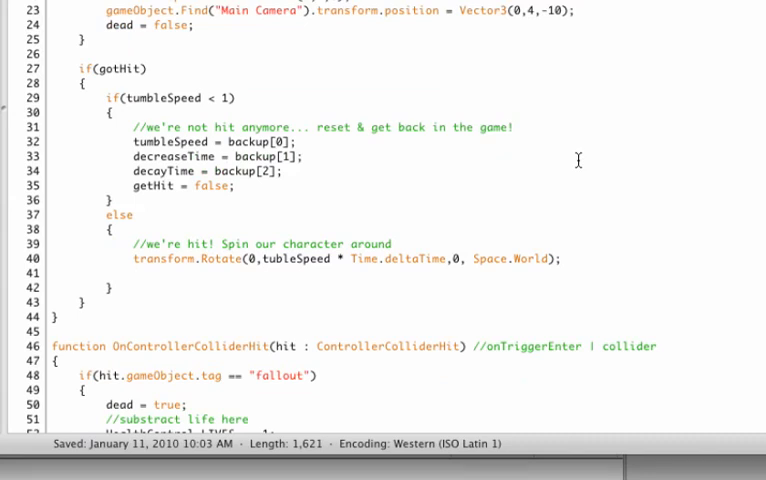
- Add tumbleSpeed = tumbleSpeed-decreaseTime; below the Rotate line in the spin branch
{"action": "left_click", "coordinate": [132, 272]}
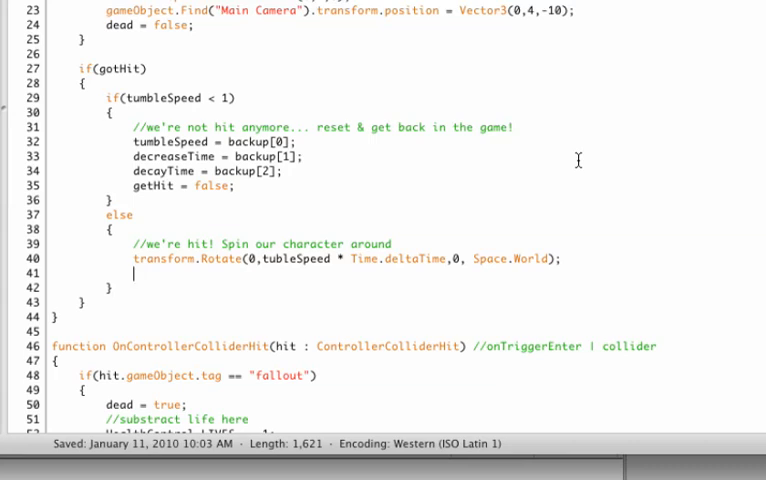
{"action": "type", "text": "tub"}
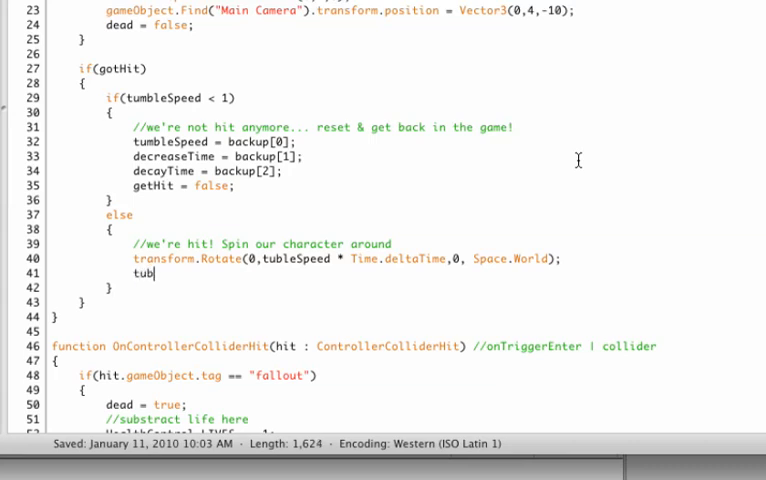
{"action": "type", "text": "mbleSpeed ="}
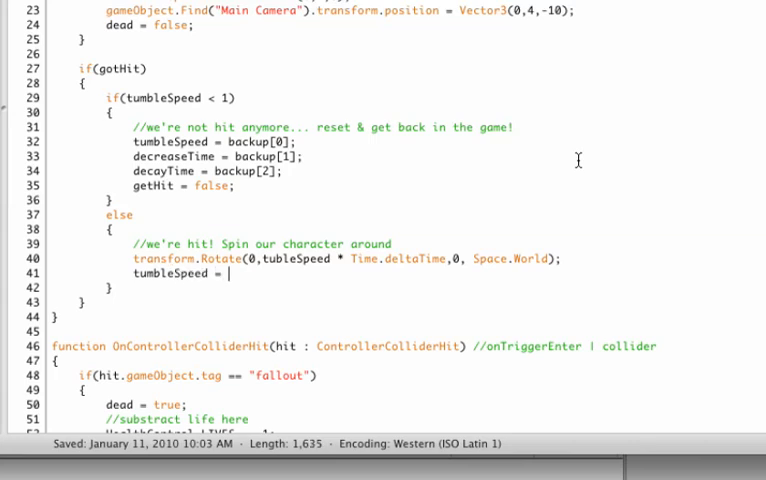
{"action": "type", "text": "t"}
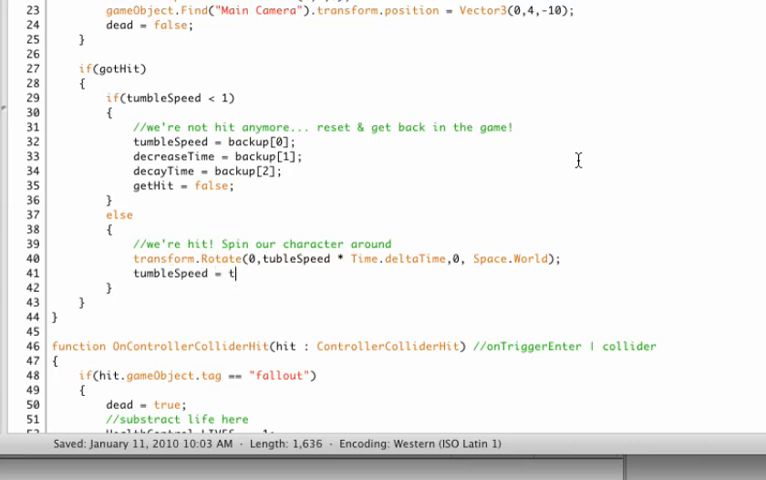
{"action": "type", "text": "umbleS"}
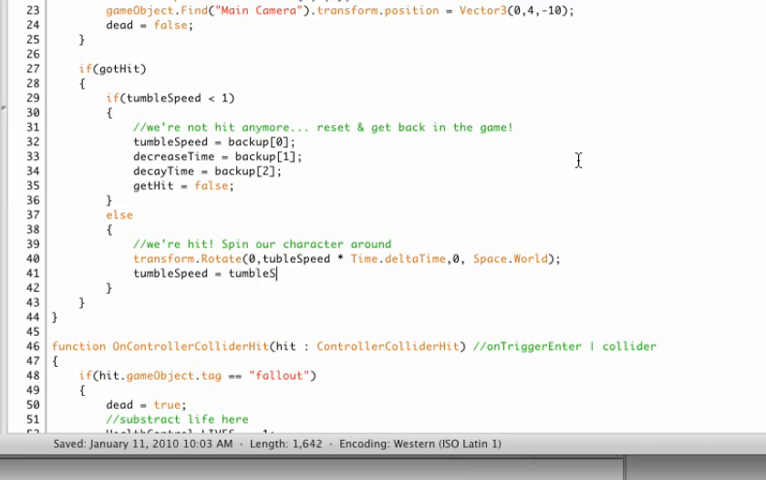
{"action": "type", "text": "peed-"}
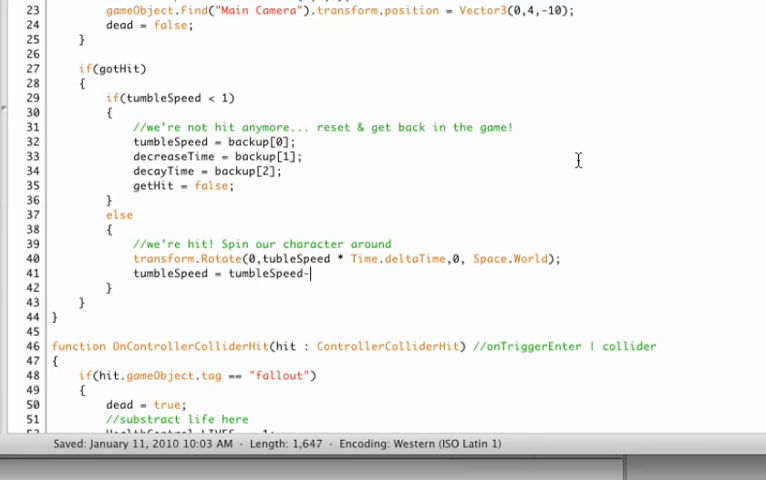
{"action": "type", "text": "decrease"}
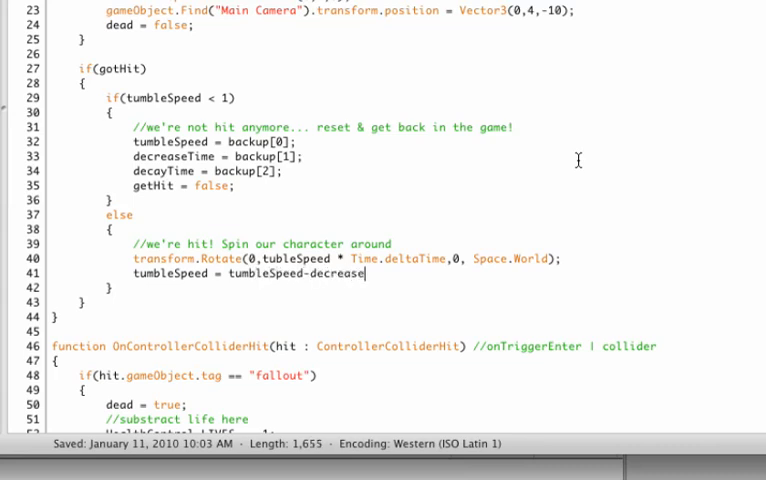
{"action": "type", "text": "Time;"}
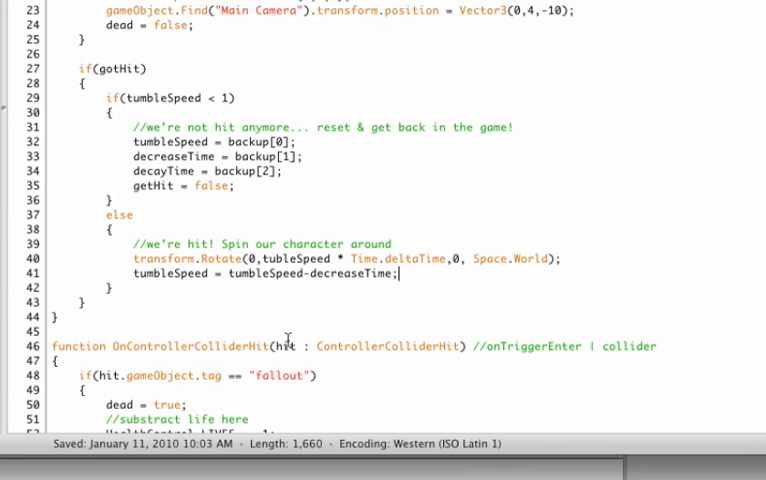
{"action": "mouse_move", "coordinate": [426, 274]}
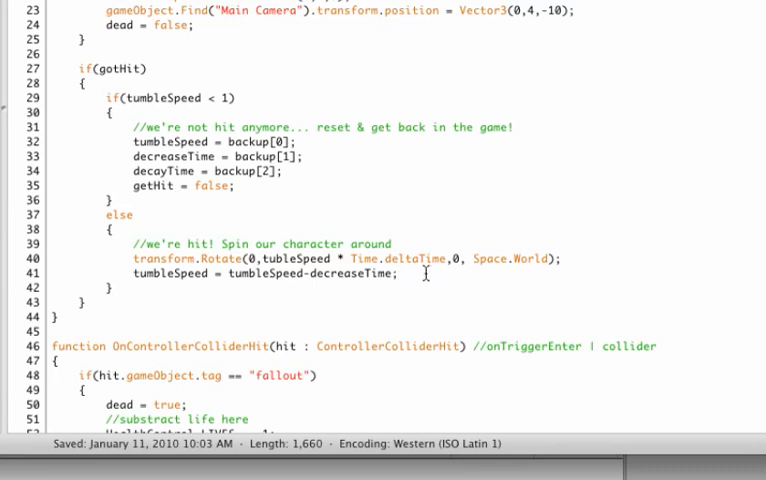
- Add decreaseTime += decayTime; on the next line so the slowdown accelerates
{"action": "key", "text": "Return"}
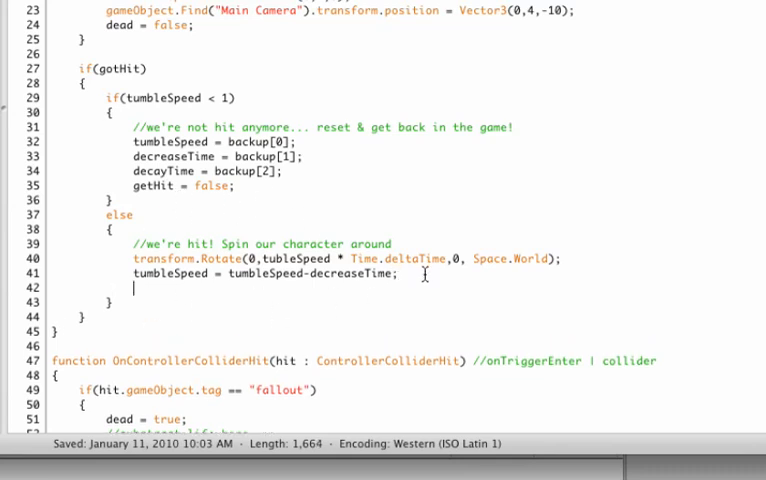
{"action": "type", "text": "decreaseTime"}
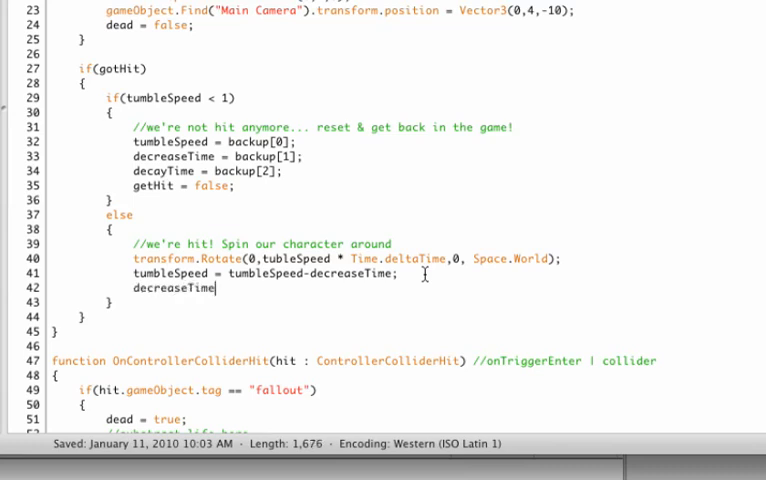
{"action": "type", "text": "+"}
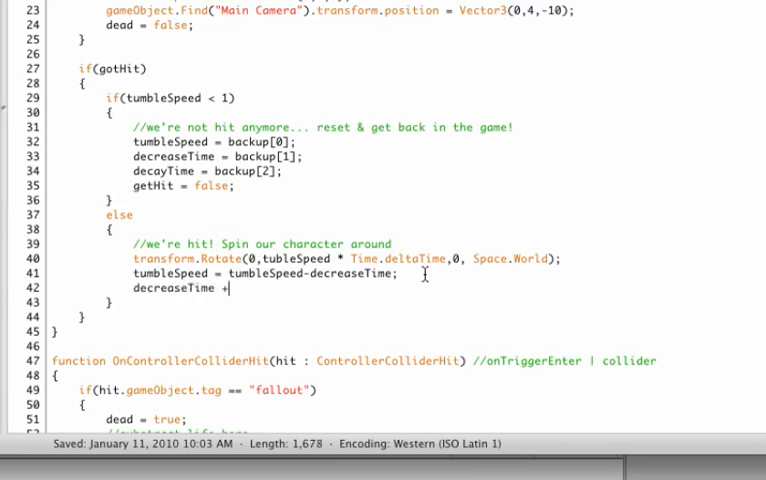
{"action": "type", "text": "= dec"}
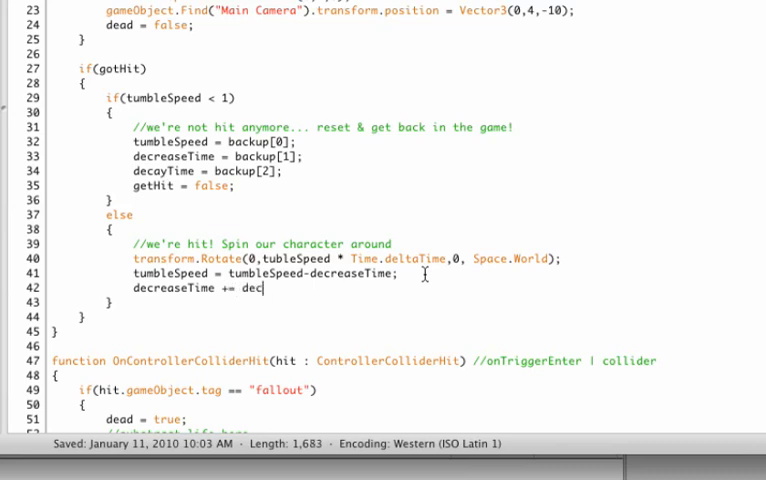
{"action": "type", "text": "ayTimel;"}
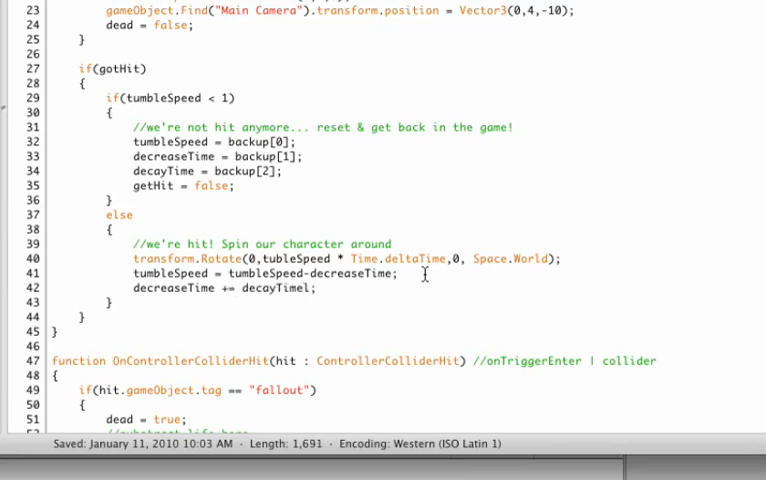